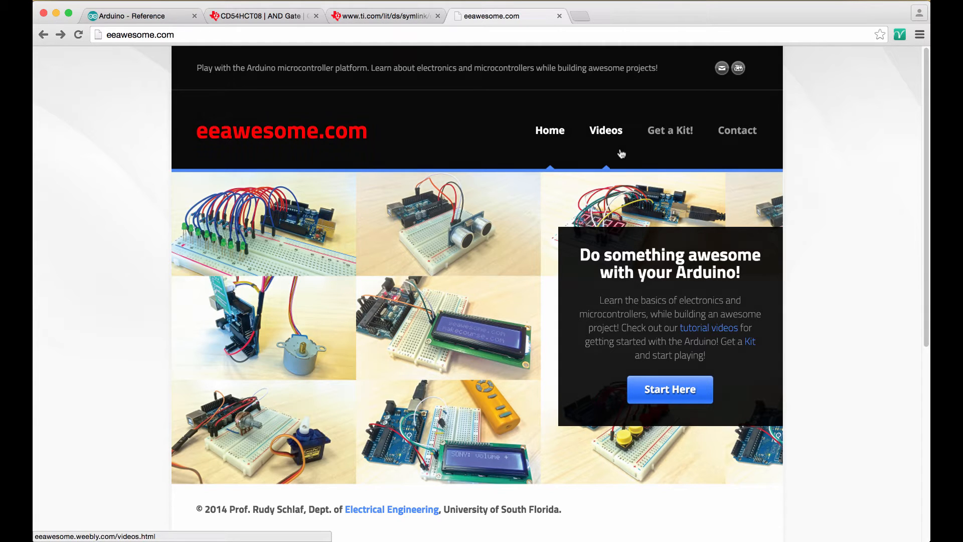
# Step: Open the Videos page and scroll to the nine tutorial thumbnails with download links
pyautogui.click(605, 131)
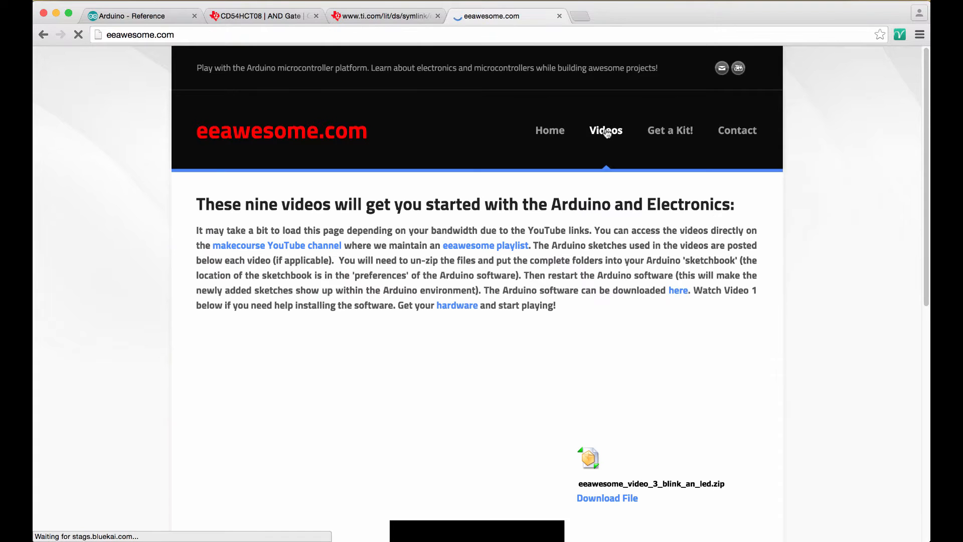
pyautogui.scroll(-3)
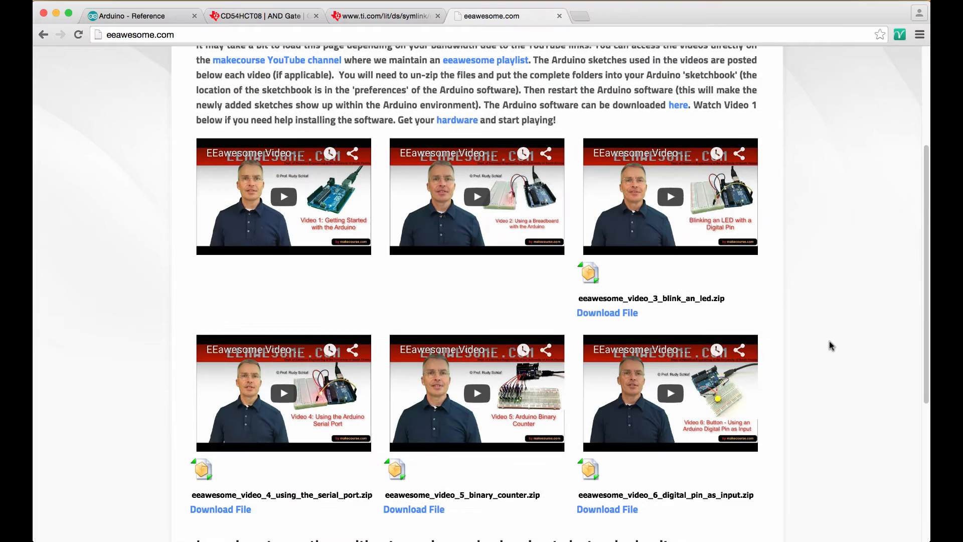
pyautogui.scroll(-3)
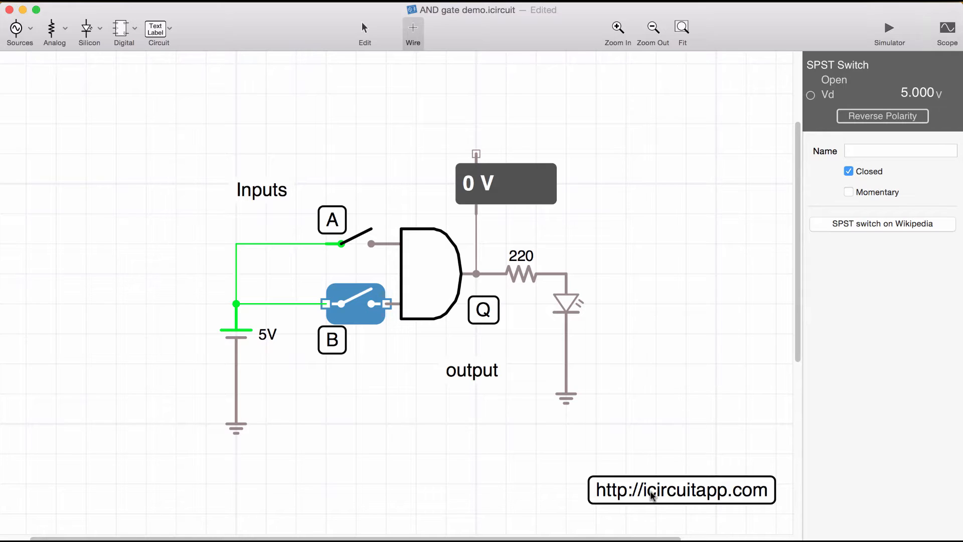
pyautogui.moveTo(393, 458)
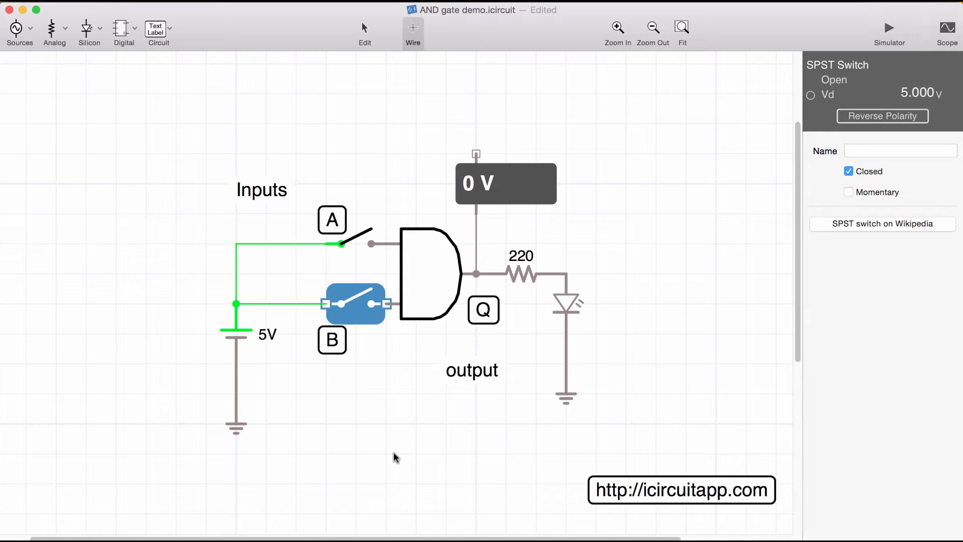
pyautogui.moveTo(423, 273)
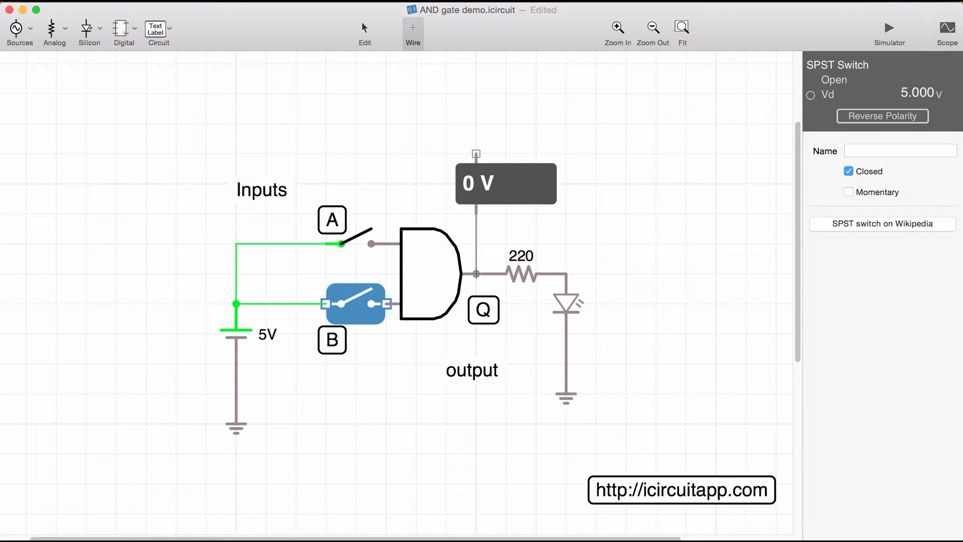
pyautogui.moveTo(379, 251)
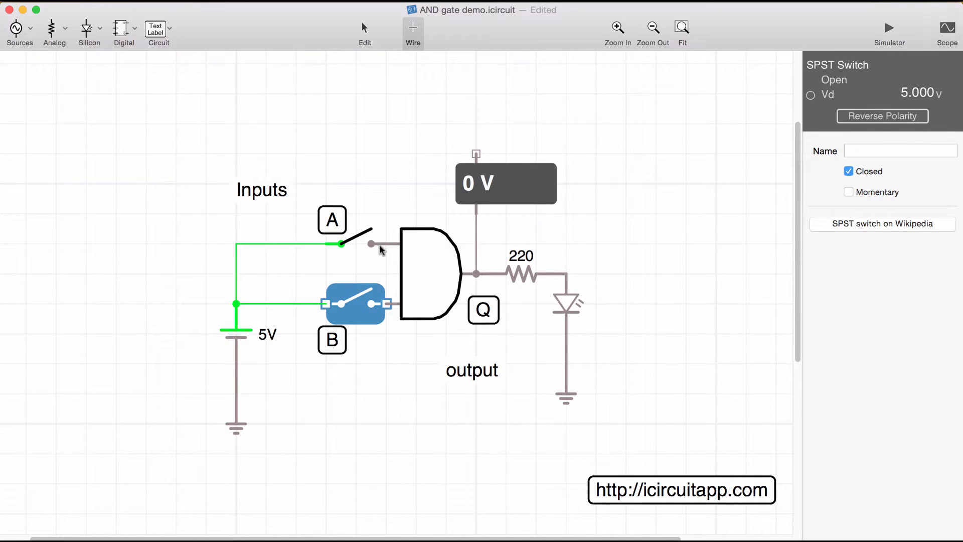
pyautogui.moveTo(378, 245)
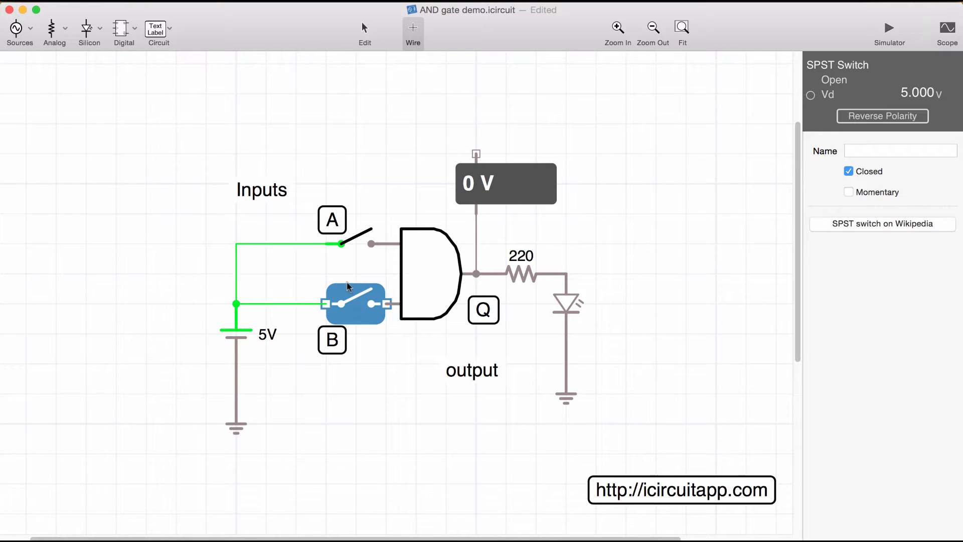
pyautogui.moveTo(396, 313)
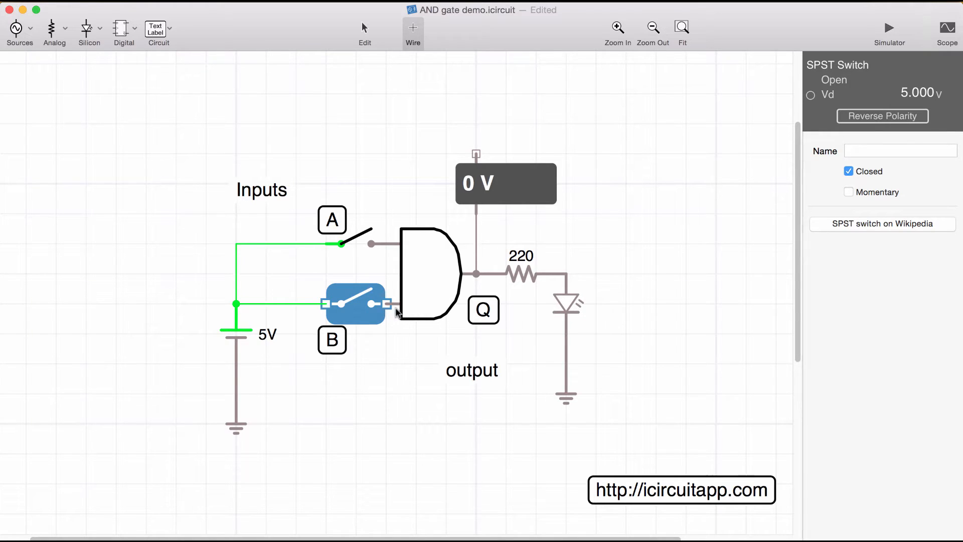
pyautogui.moveTo(355, 292)
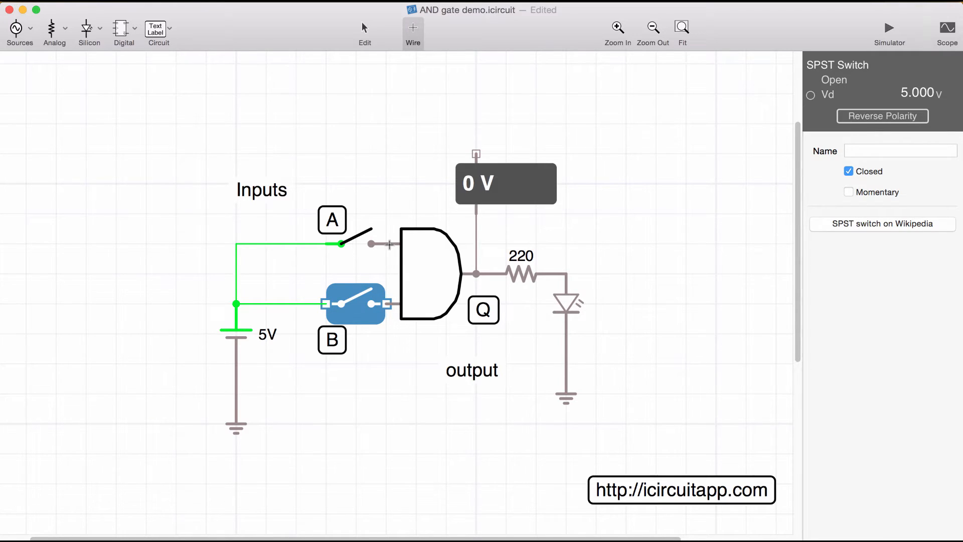
pyautogui.moveTo(486, 278)
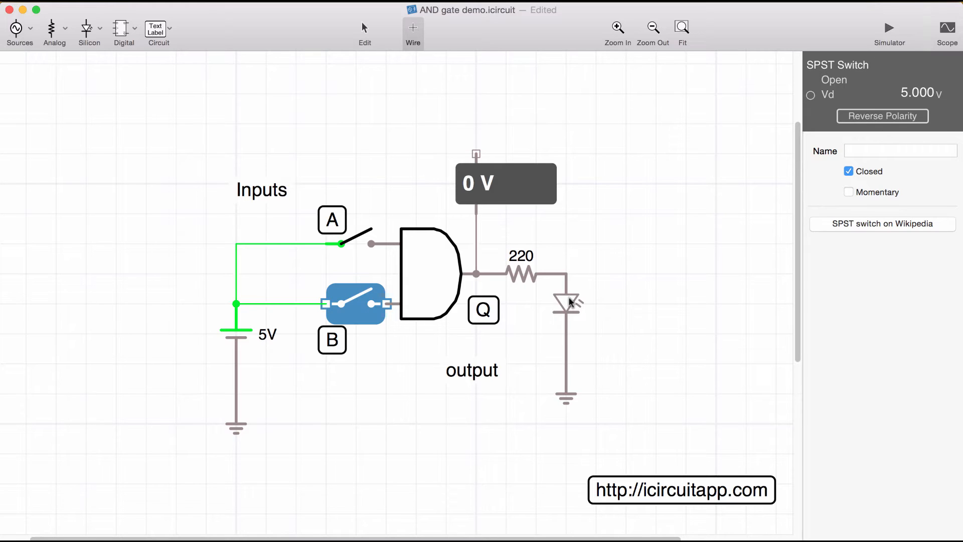
pyautogui.moveTo(455, 292)
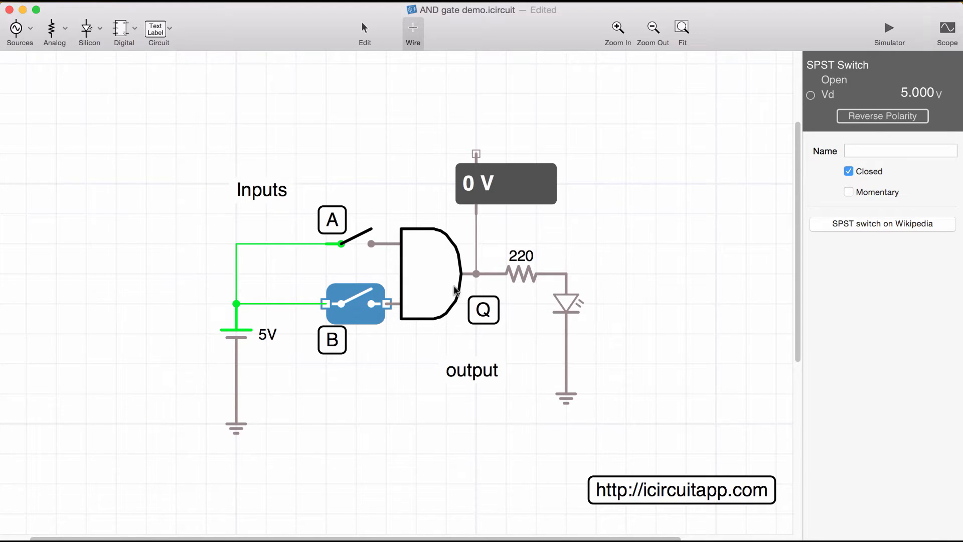
pyautogui.moveTo(430, 278)
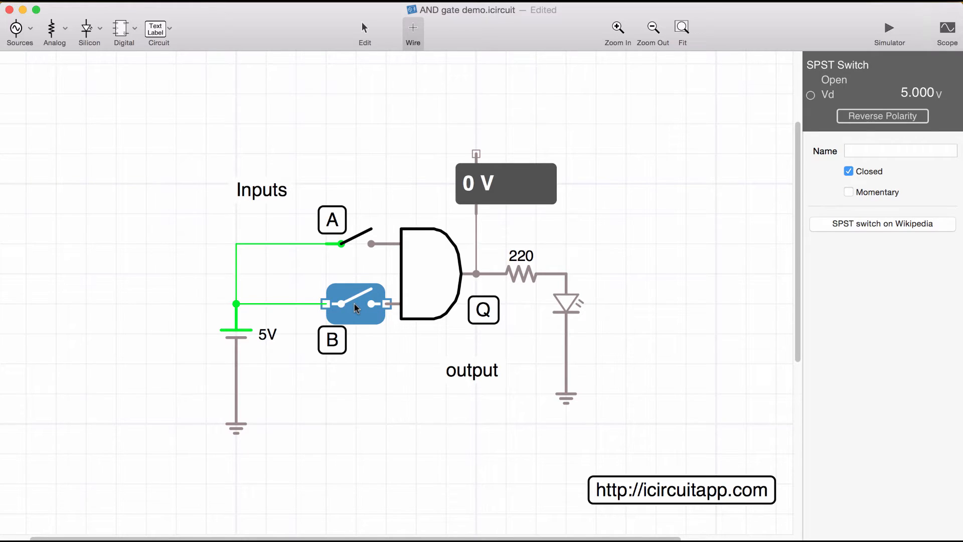
# Step: Close switch B, then switch A, so both AND gate inputs are at 5 V
pyautogui.click(355, 303)
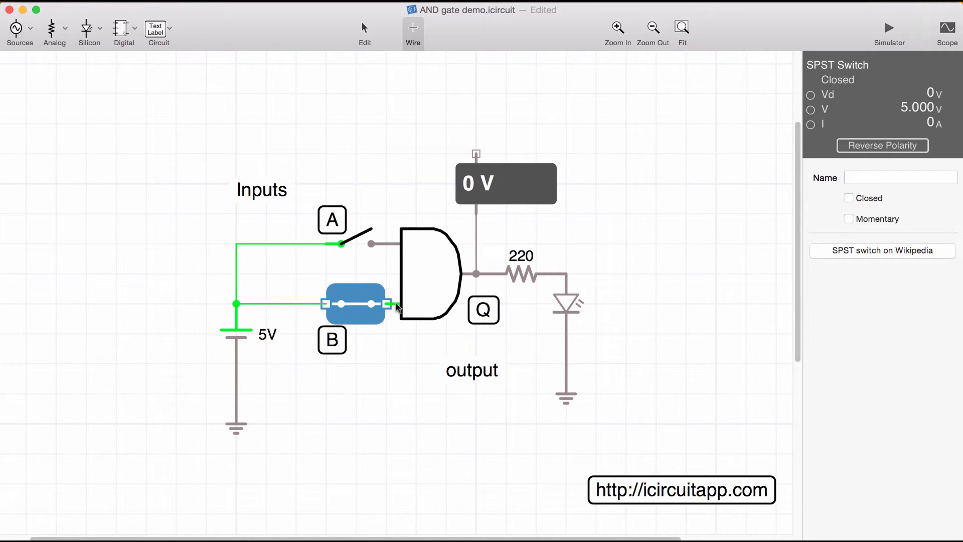
pyautogui.moveTo(423, 304)
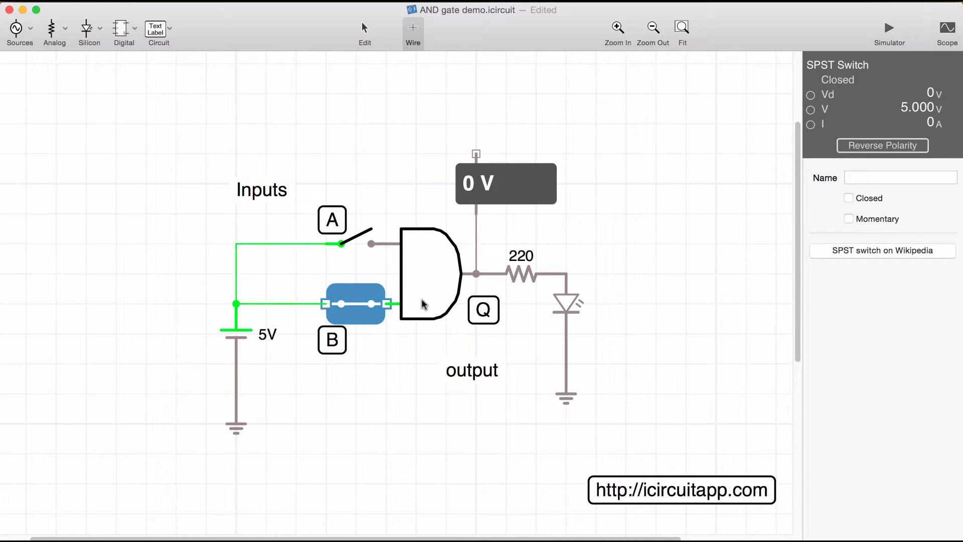
pyautogui.moveTo(403, 305)
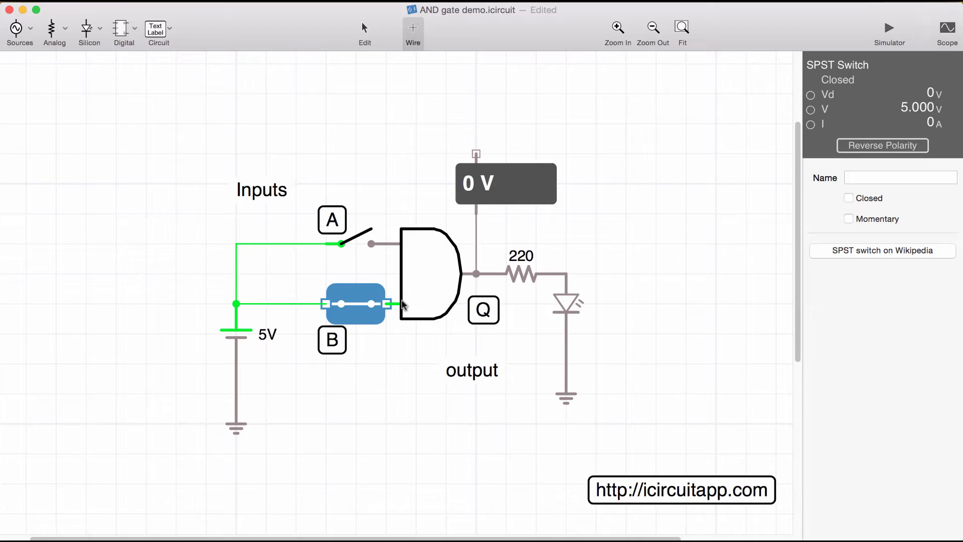
pyautogui.moveTo(445, 284)
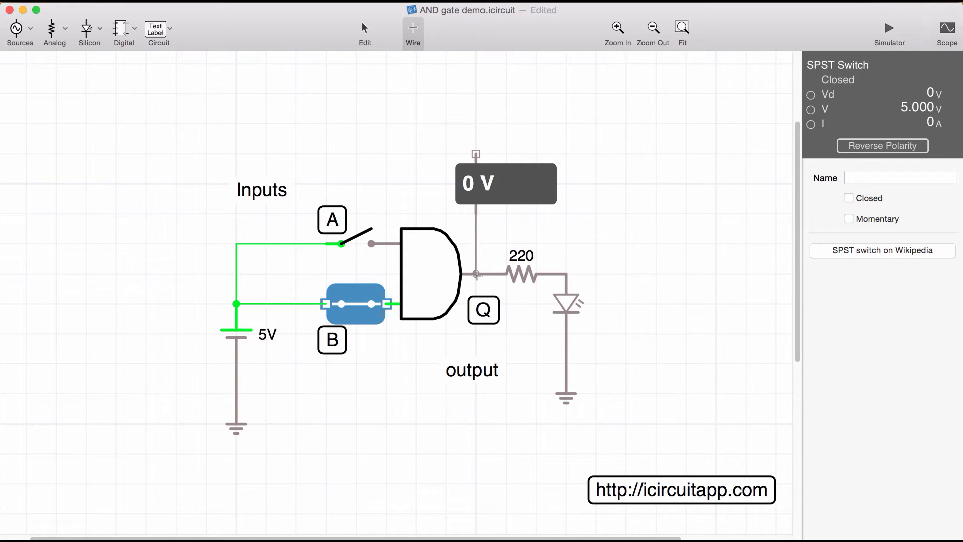
pyautogui.moveTo(358, 247)
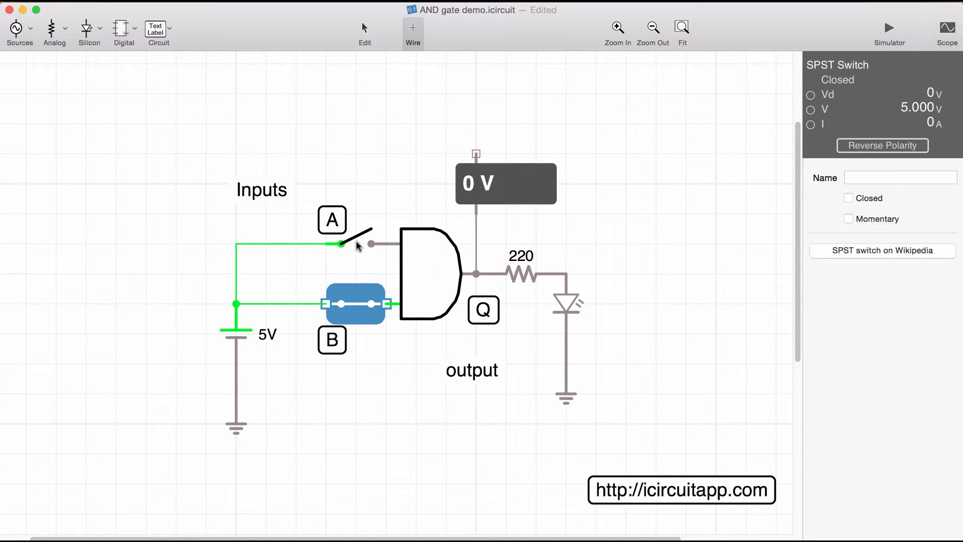
pyautogui.click(355, 244)
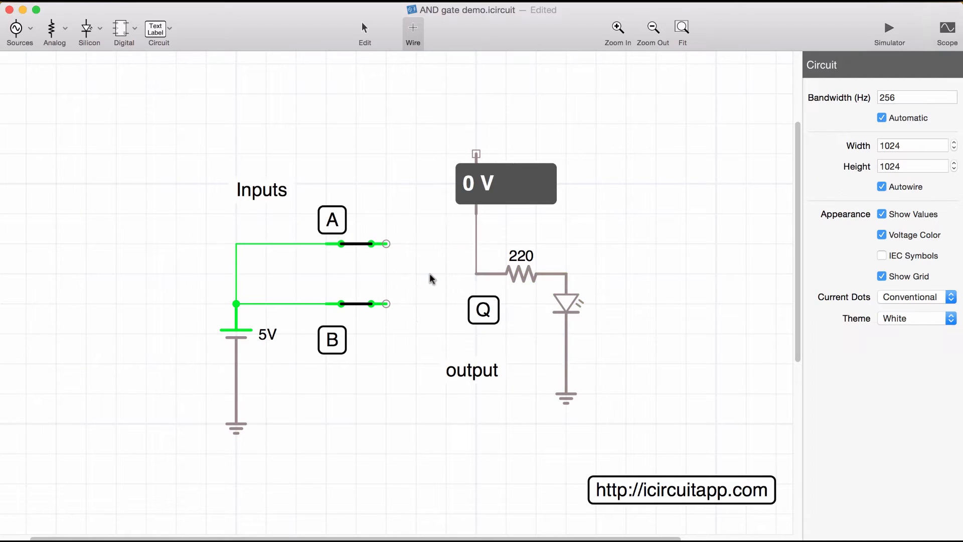
# Step: Place an OR gate from the Digital menu and open switch B again to test it
pyautogui.click(124, 30)
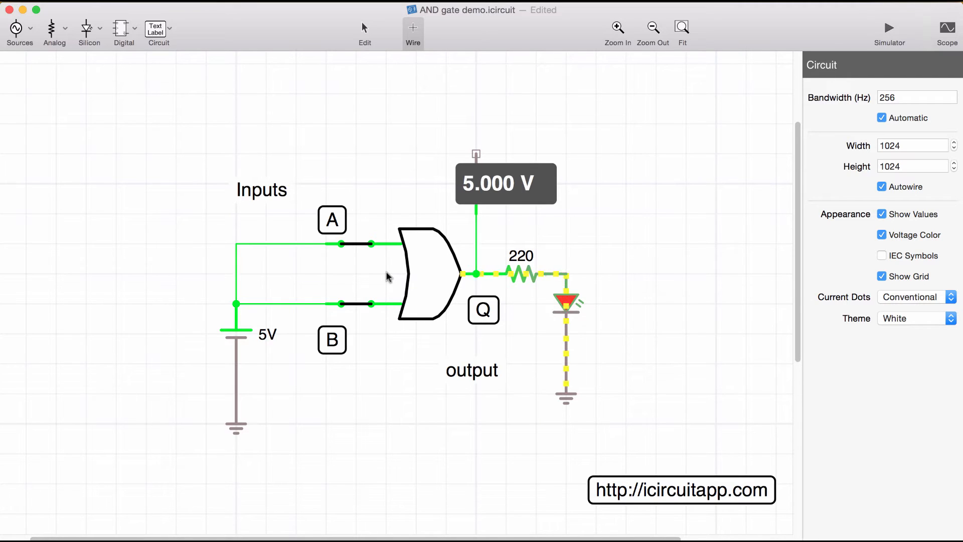
pyautogui.moveTo(469, 284)
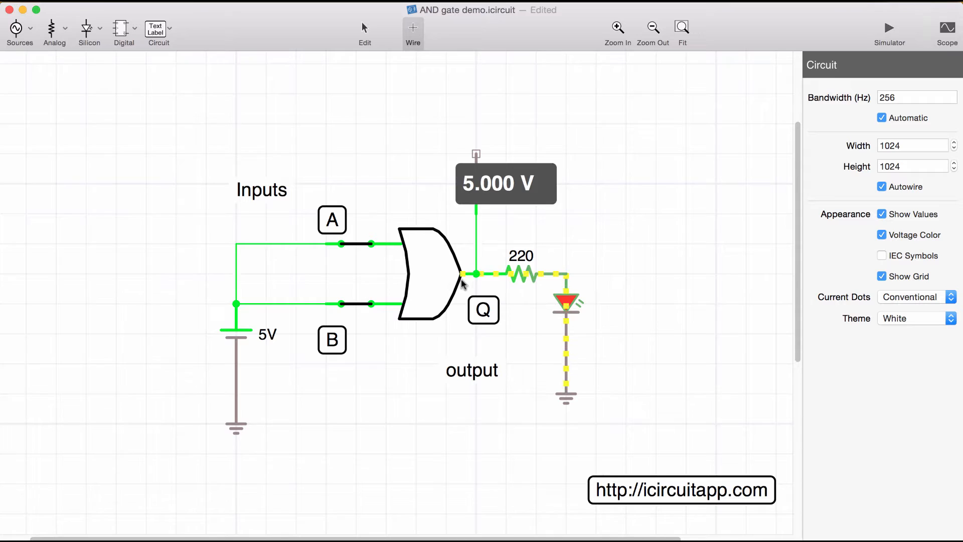
pyautogui.moveTo(381, 289)
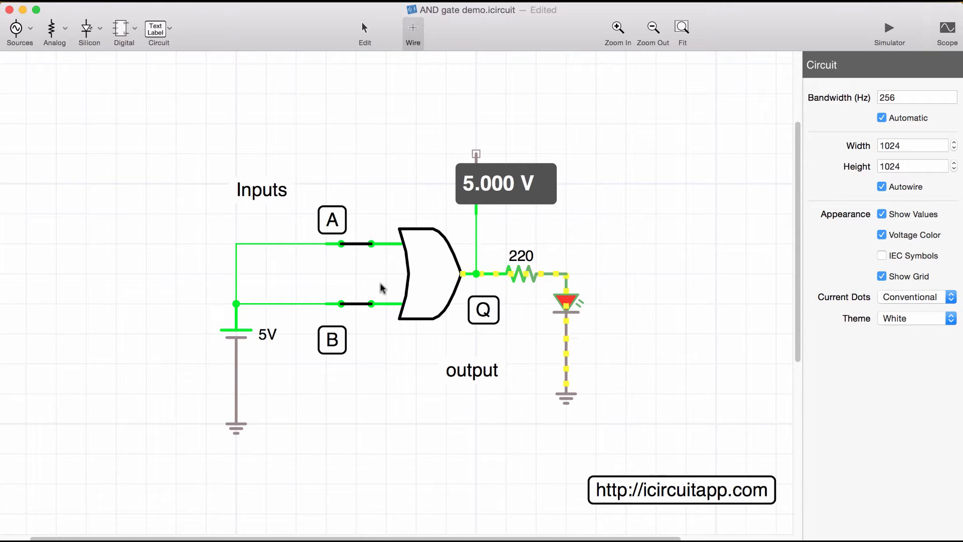
pyautogui.moveTo(360, 289)
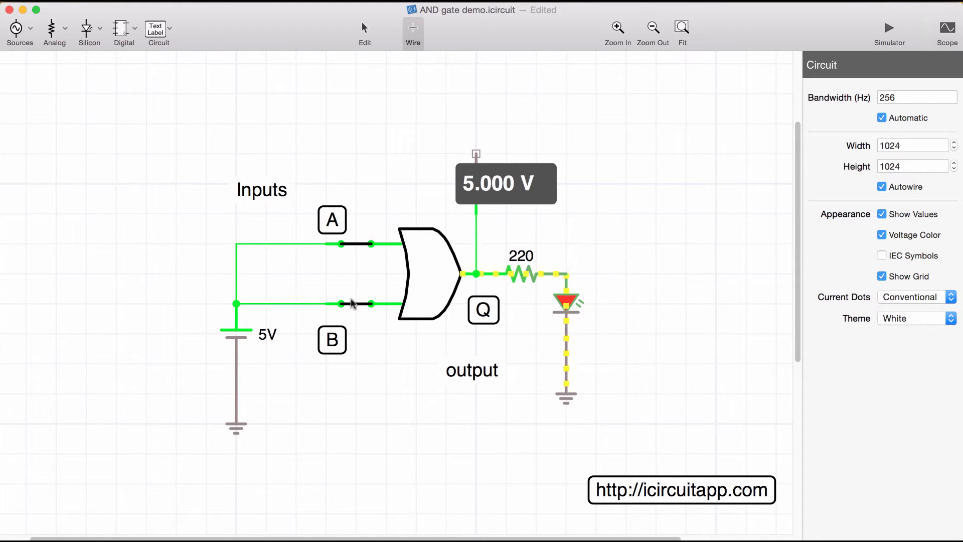
pyautogui.click(356, 303)
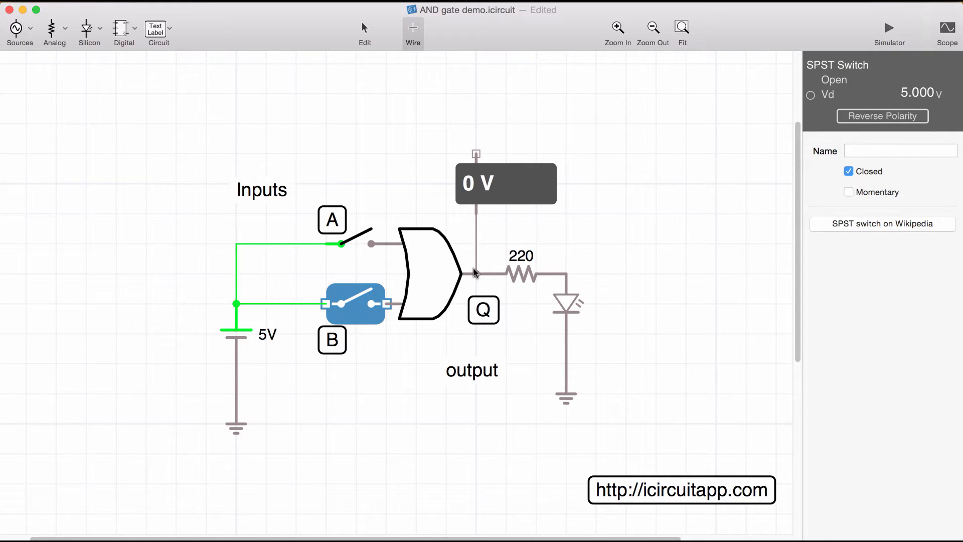
pyautogui.moveTo(431, 287)
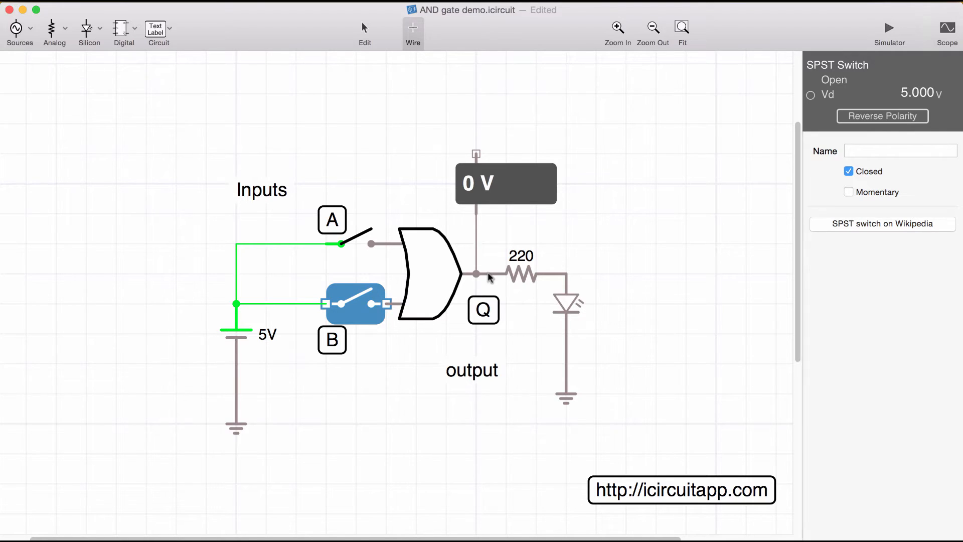
pyautogui.moveTo(428, 270)
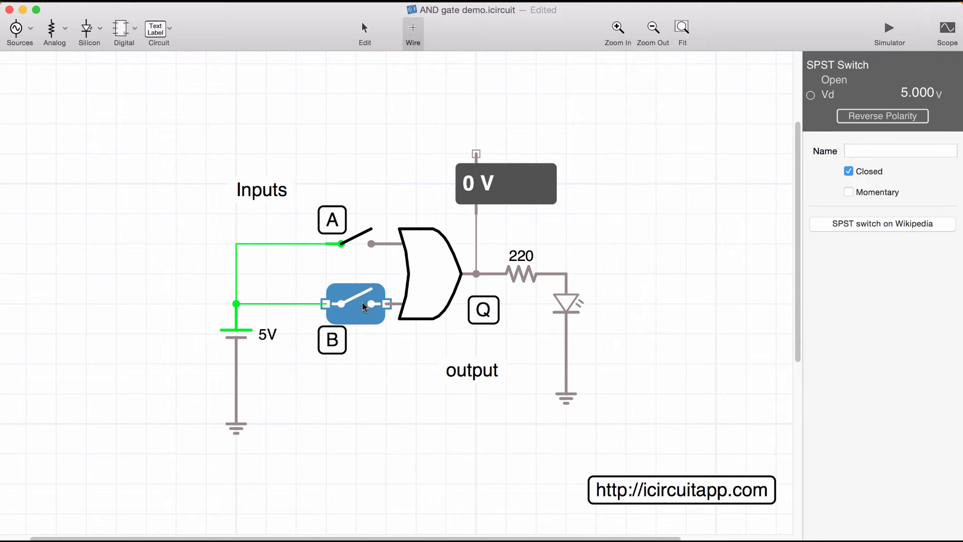
pyautogui.moveTo(568, 307)
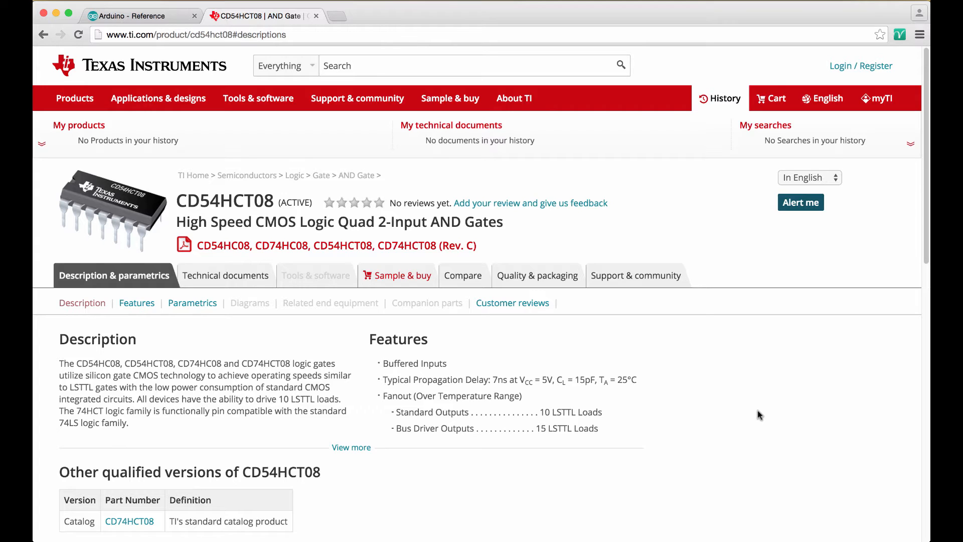
pyautogui.moveTo(681, 379)
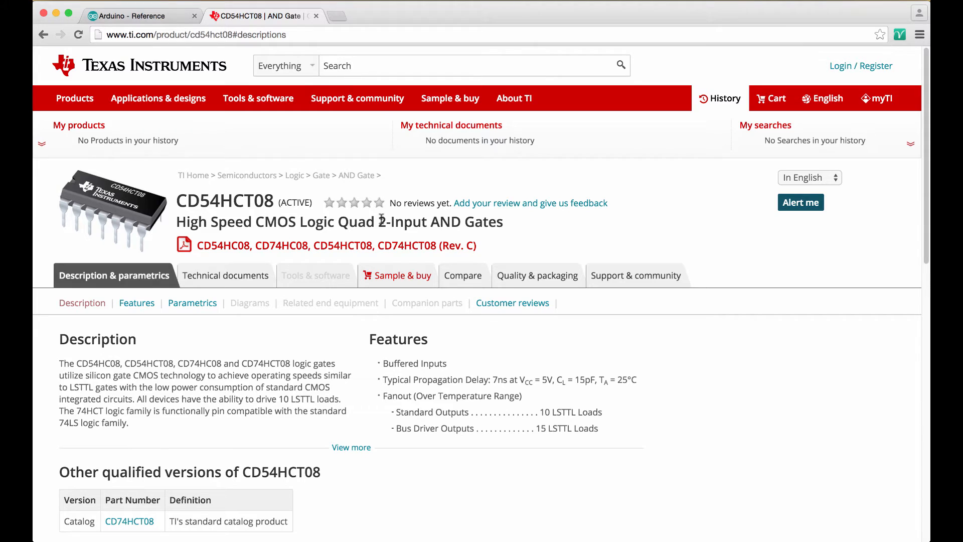
pyautogui.moveTo(356, 235)
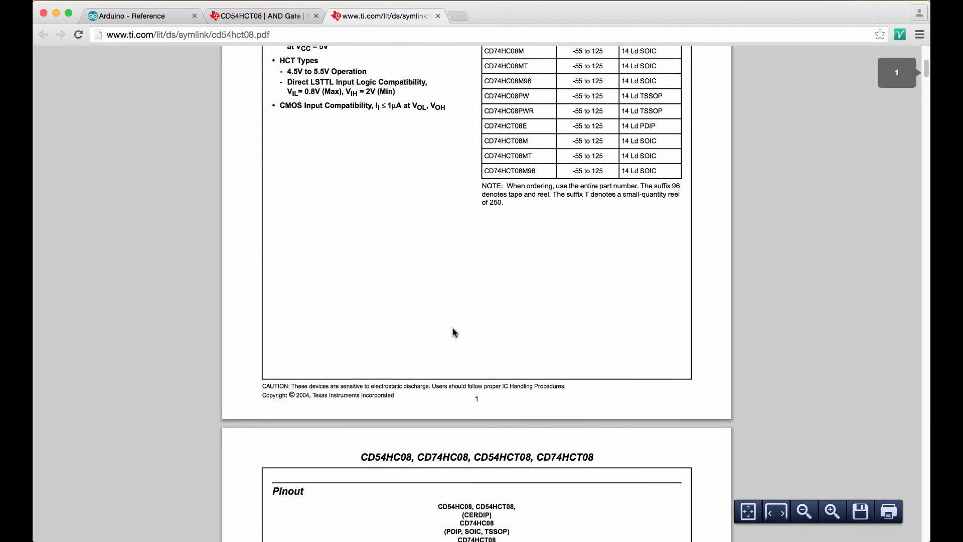
pyautogui.scroll(-3)
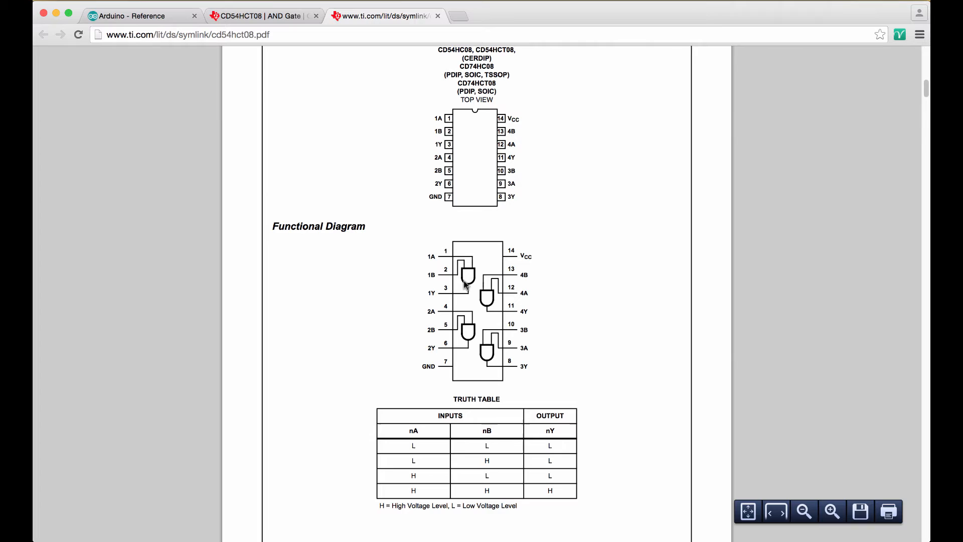
pyautogui.moveTo(487, 358)
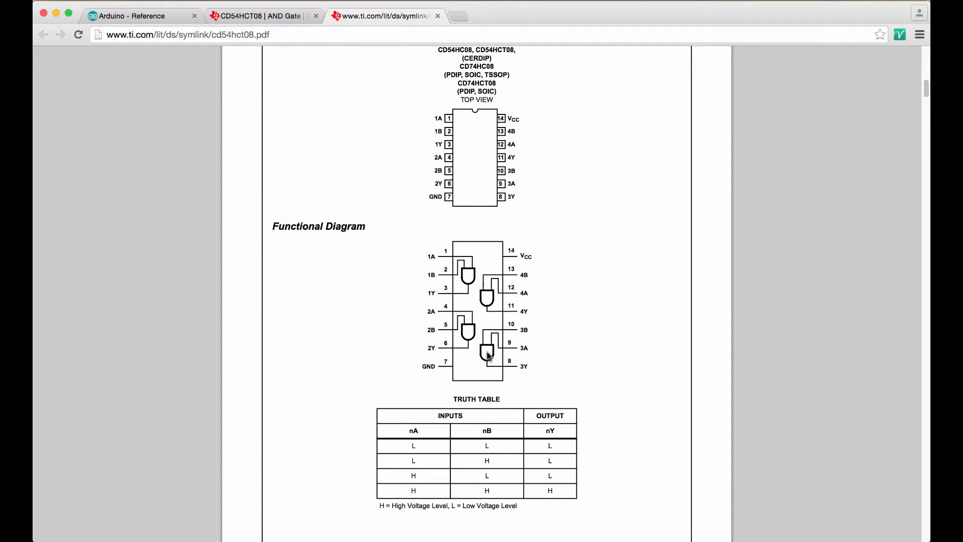
pyautogui.moveTo(465, 446)
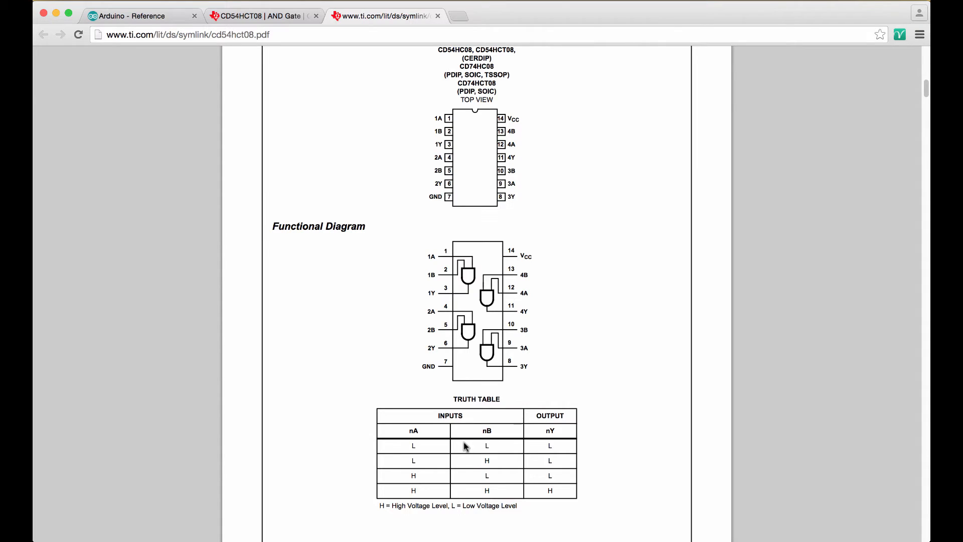
pyautogui.moveTo(756, 436)
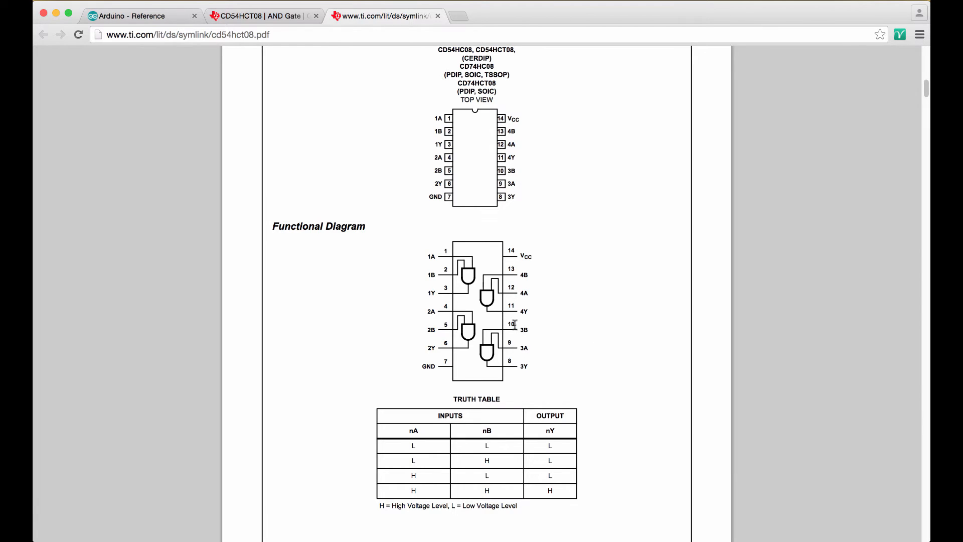
pyautogui.moveTo(484, 321)
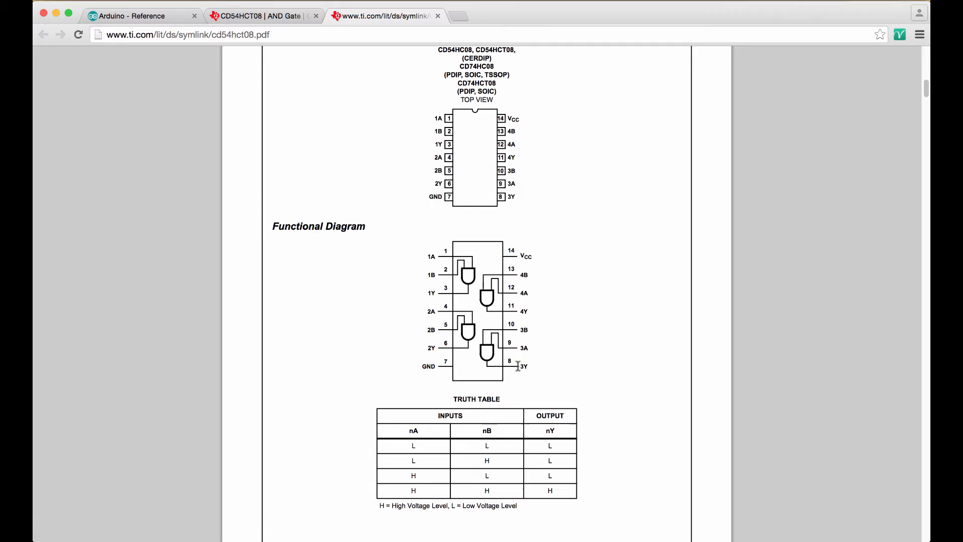
pyautogui.moveTo(515, 324)
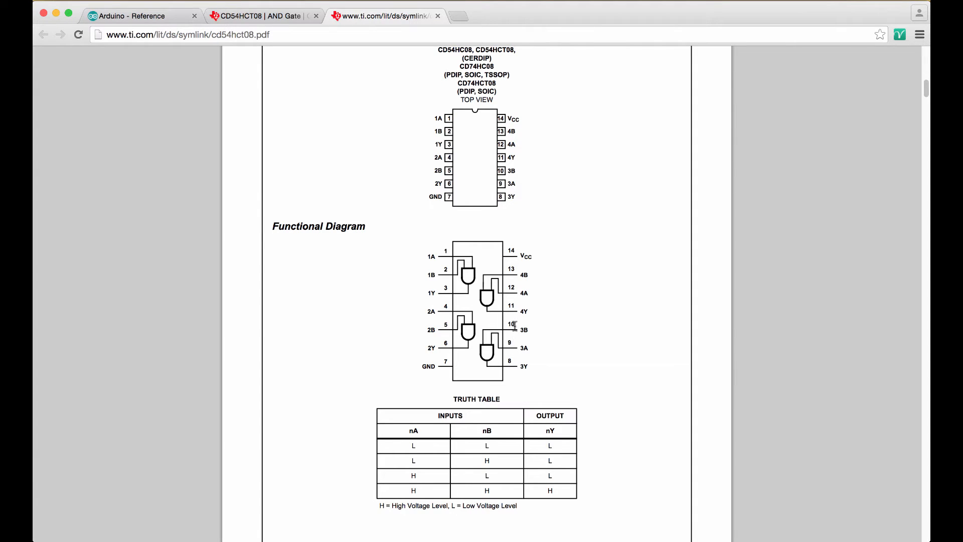
pyautogui.moveTo(516, 327)
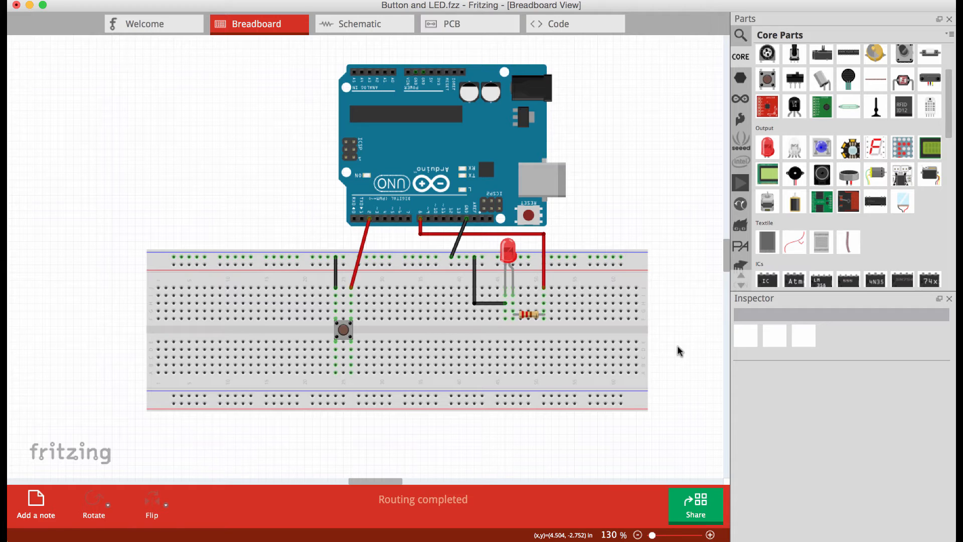
# Step: Drag a second pushbutton from Core Parts and seat it beside the first on the breadboard
pyautogui.click(343, 333)
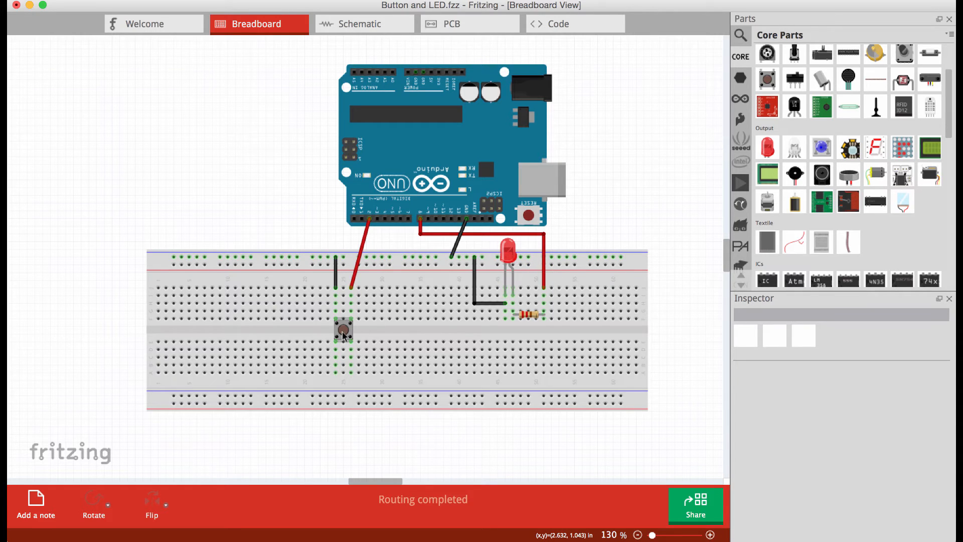
pyautogui.moveTo(343, 332)
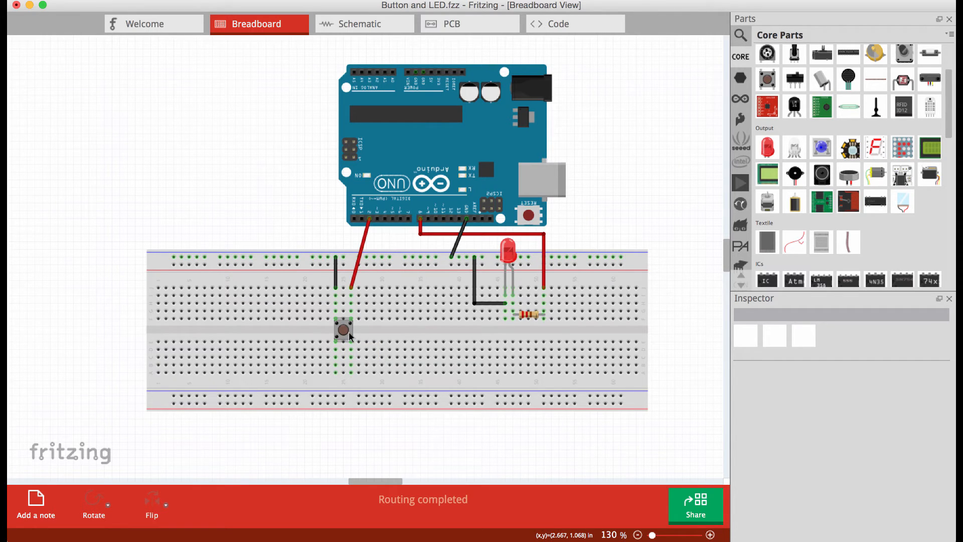
pyautogui.moveTo(380, 329)
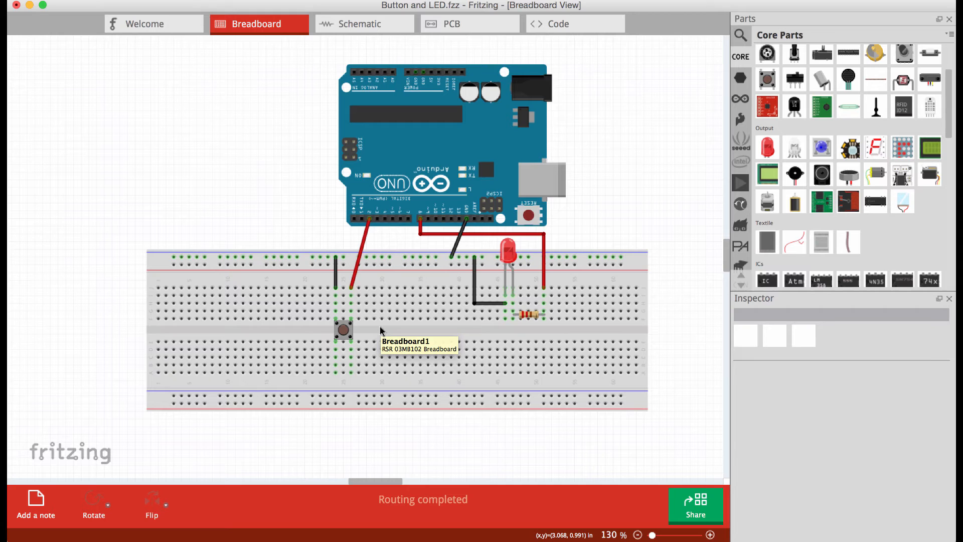
pyautogui.moveTo(379, 333)
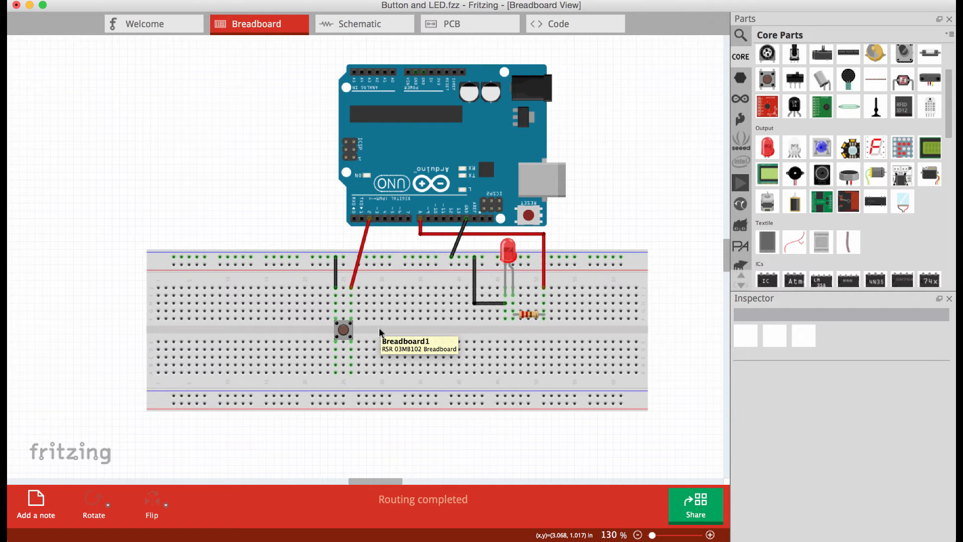
pyautogui.moveTo(381, 333)
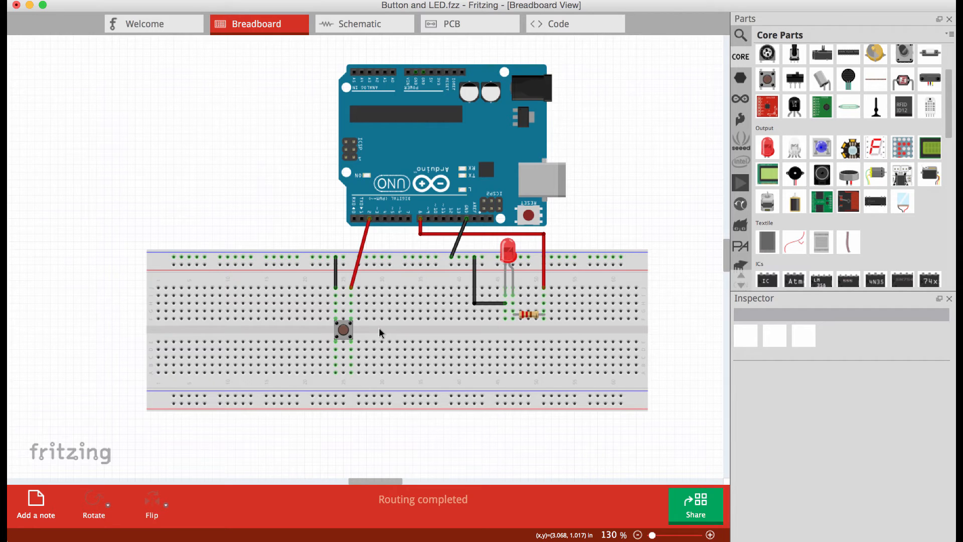
pyautogui.click(344, 332)
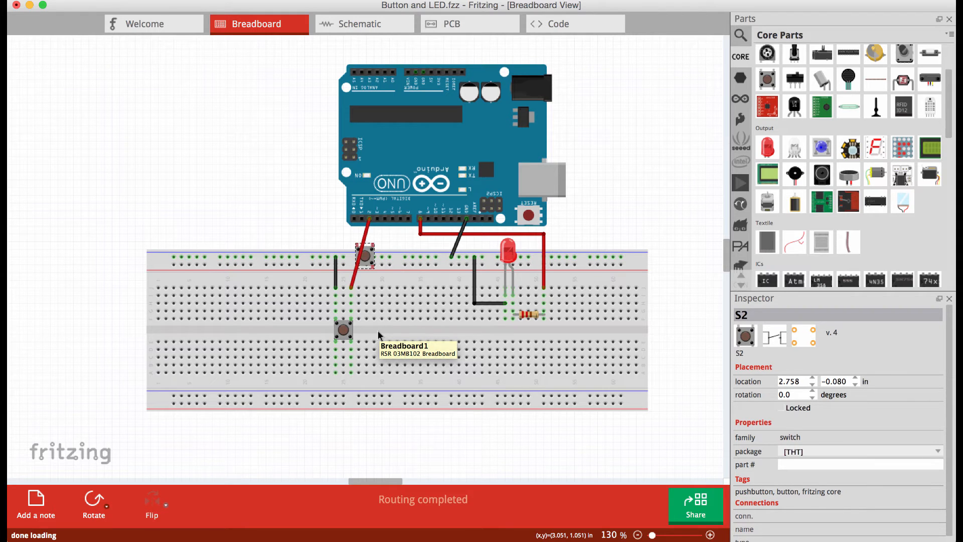
pyautogui.moveTo(363, 256); pyautogui.dragTo(363, 299)
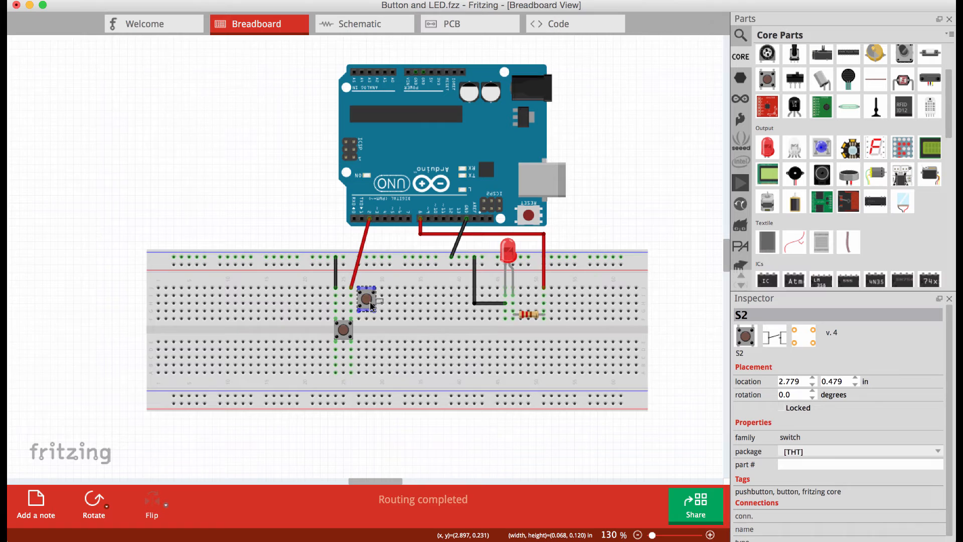
pyautogui.moveTo(366, 299); pyautogui.dragTo(391, 330)
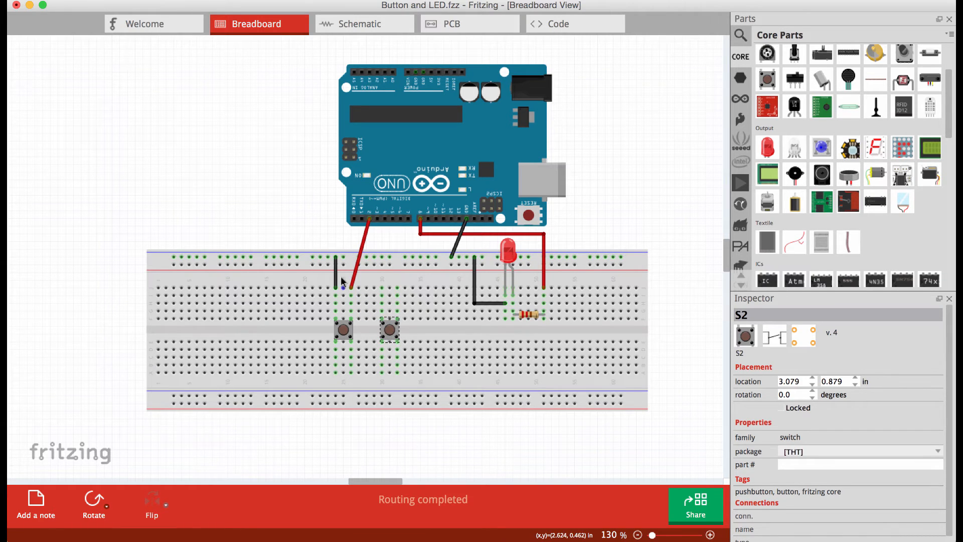
# Step: Wire the second button to the ground rail and to an Arduino digital pin
pyautogui.click(335, 273)
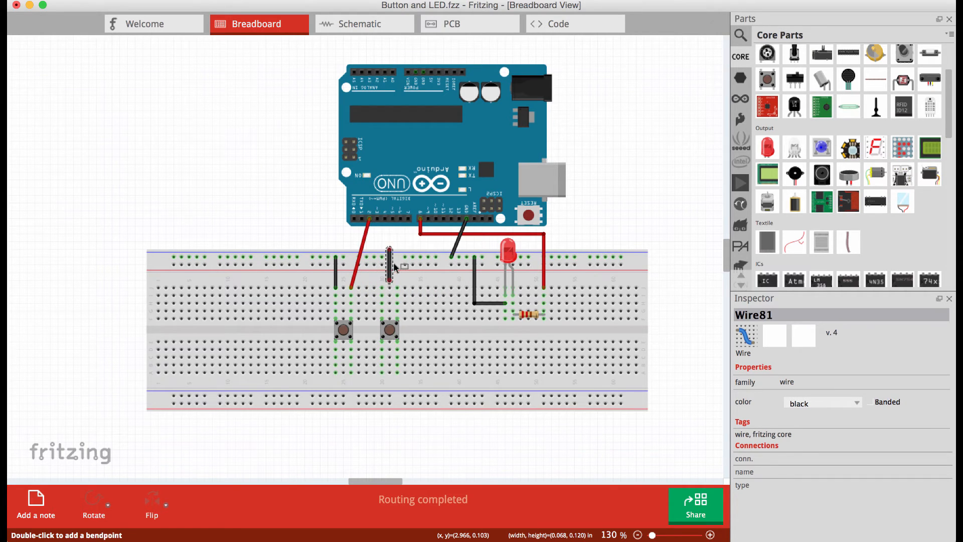
pyautogui.click(387, 264)
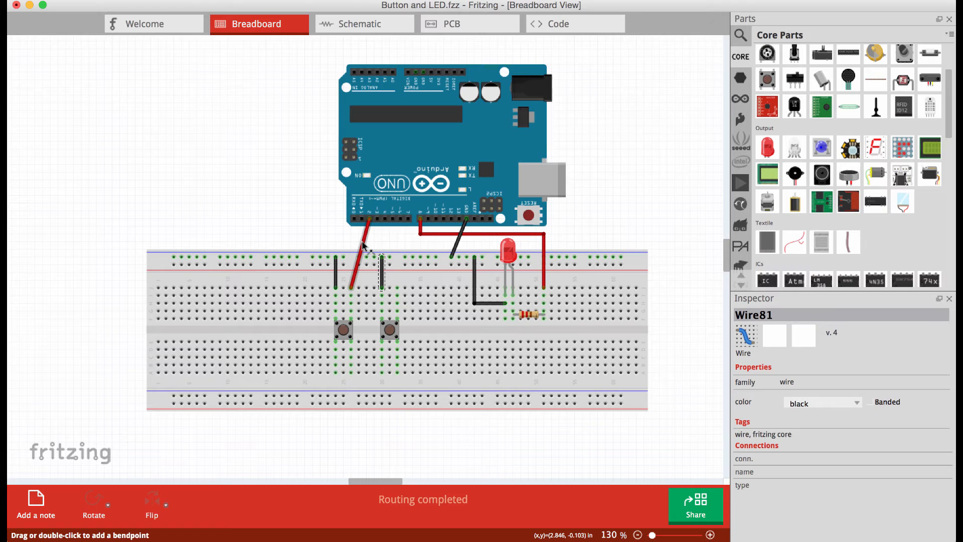
pyautogui.click(362, 249)
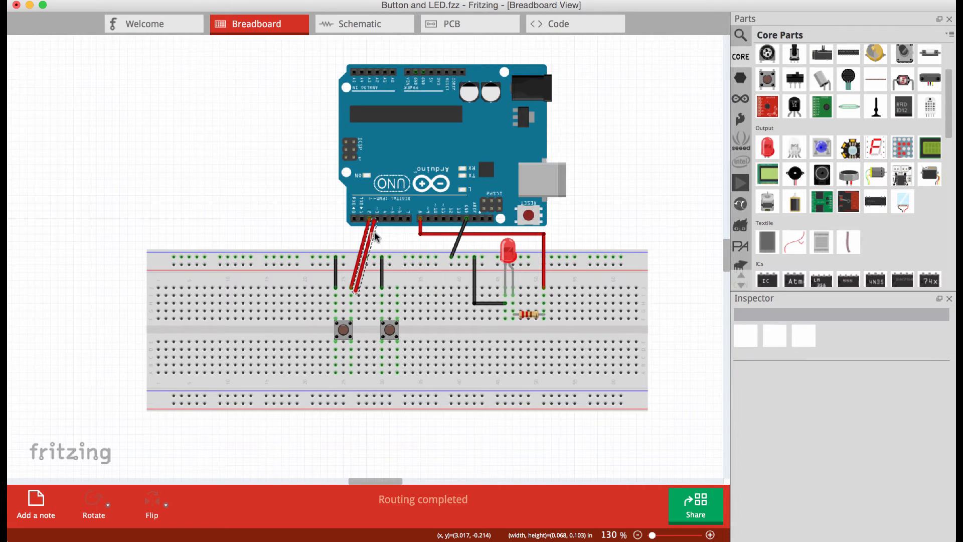
pyautogui.click(361, 264)
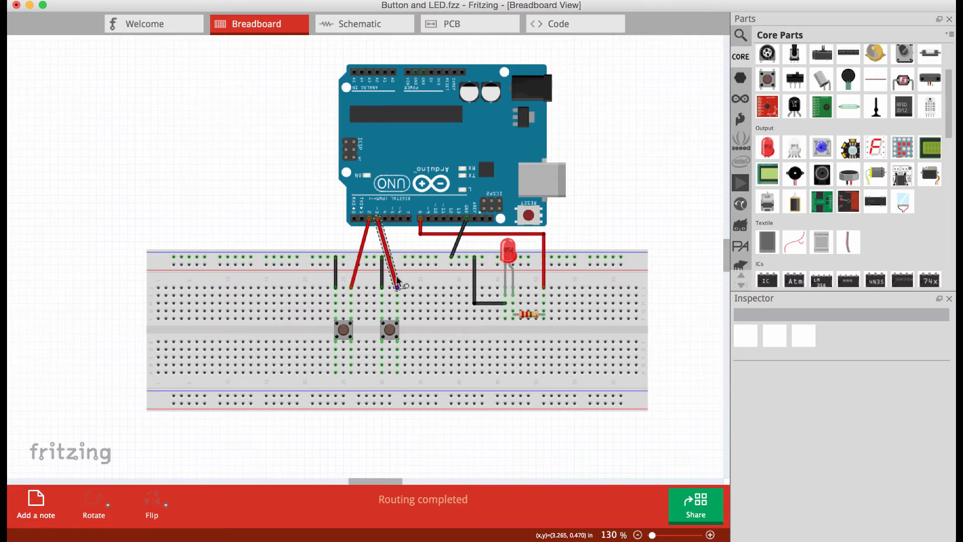
pyautogui.moveTo(525, 239)
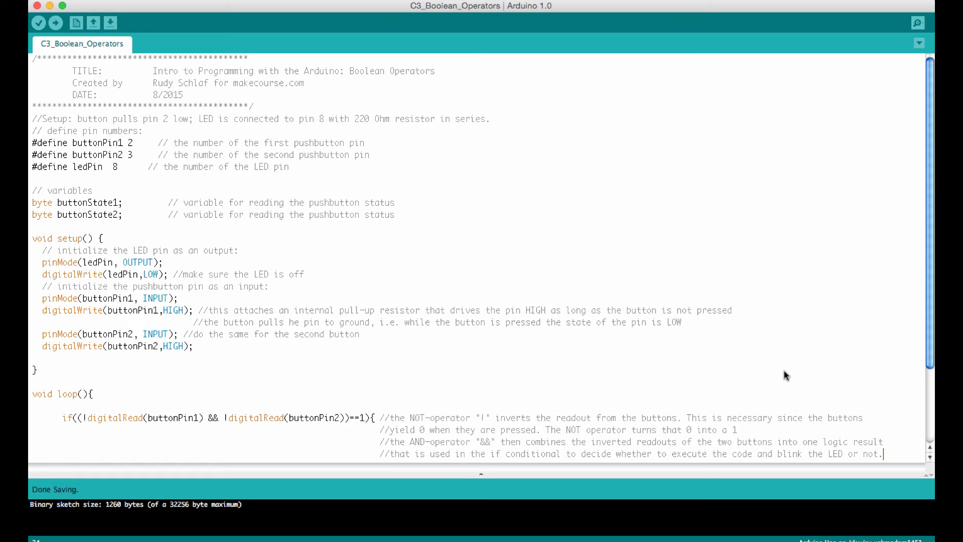
pyautogui.moveTo(297, 206)
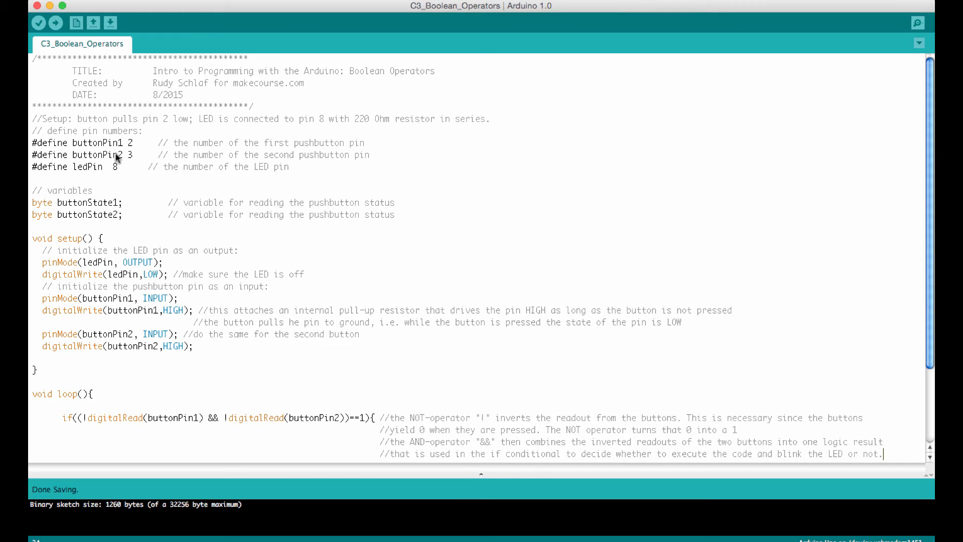
pyautogui.moveTo(130, 158)
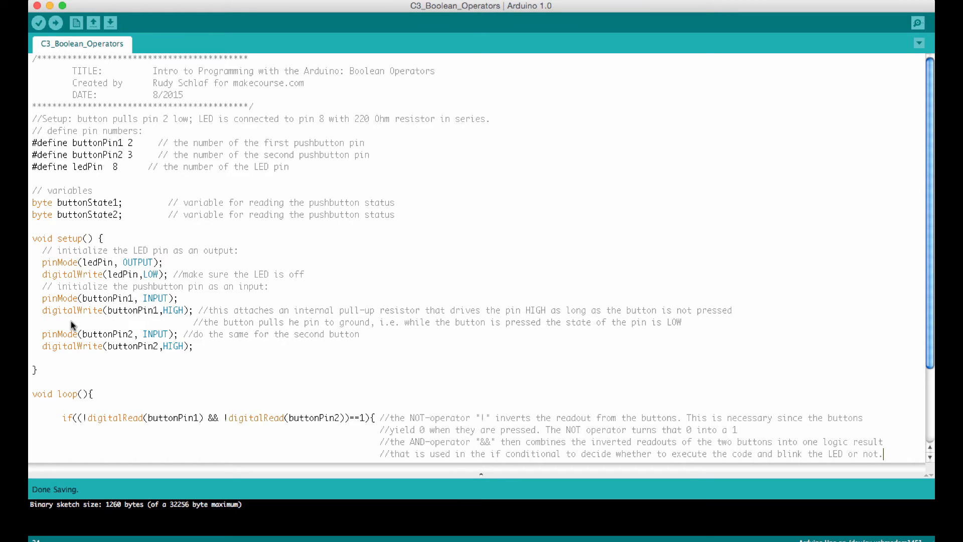
pyautogui.moveTo(43, 338)
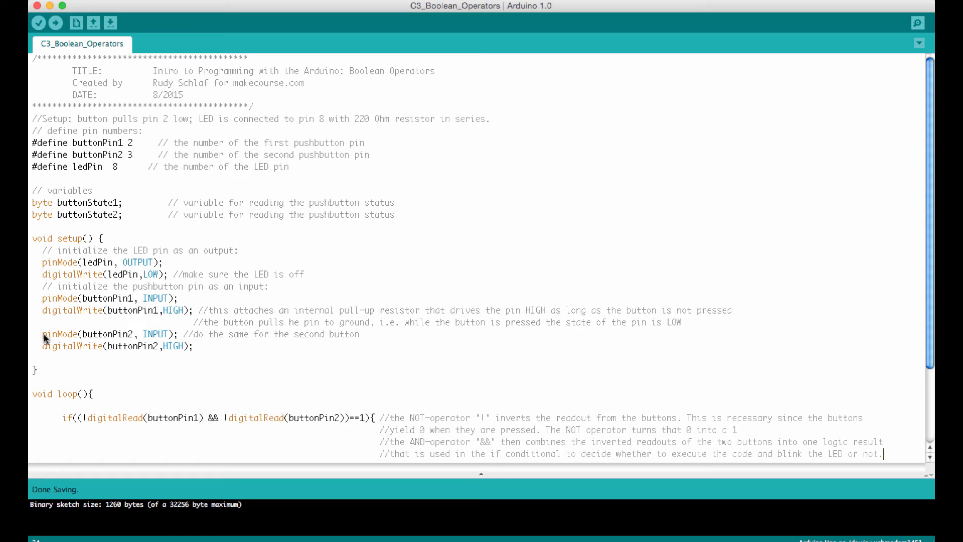
pyautogui.moveTo(64, 351)
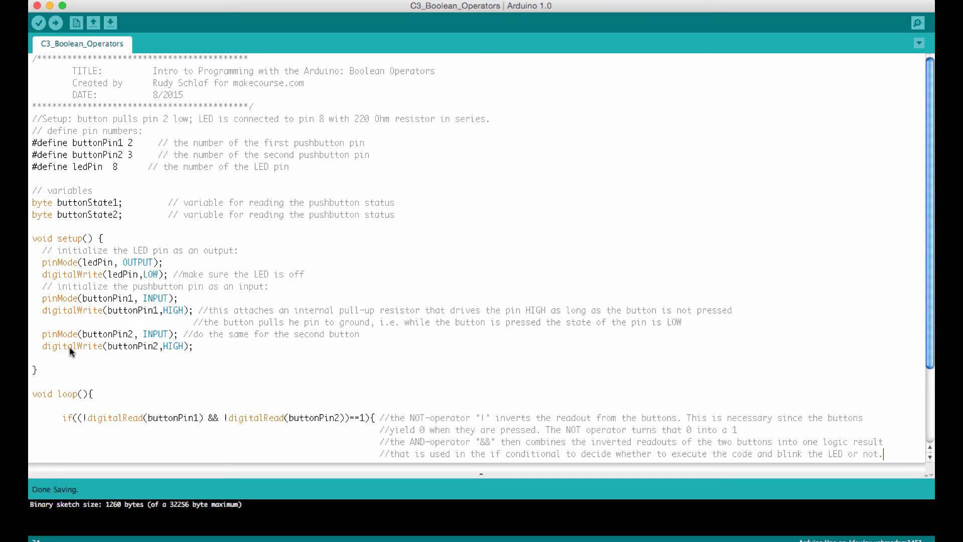
pyautogui.moveTo(110, 348)
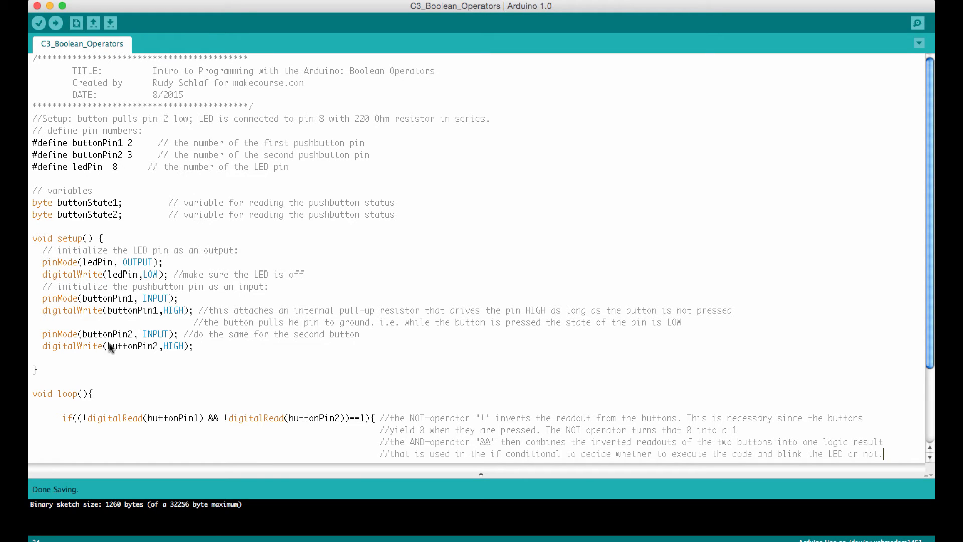
pyautogui.moveTo(133, 348)
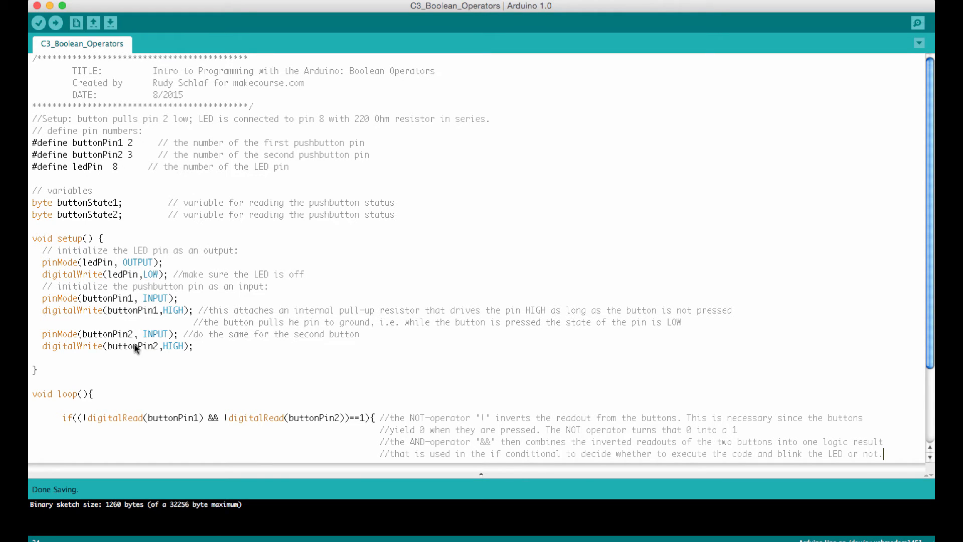
pyautogui.scroll(-3)
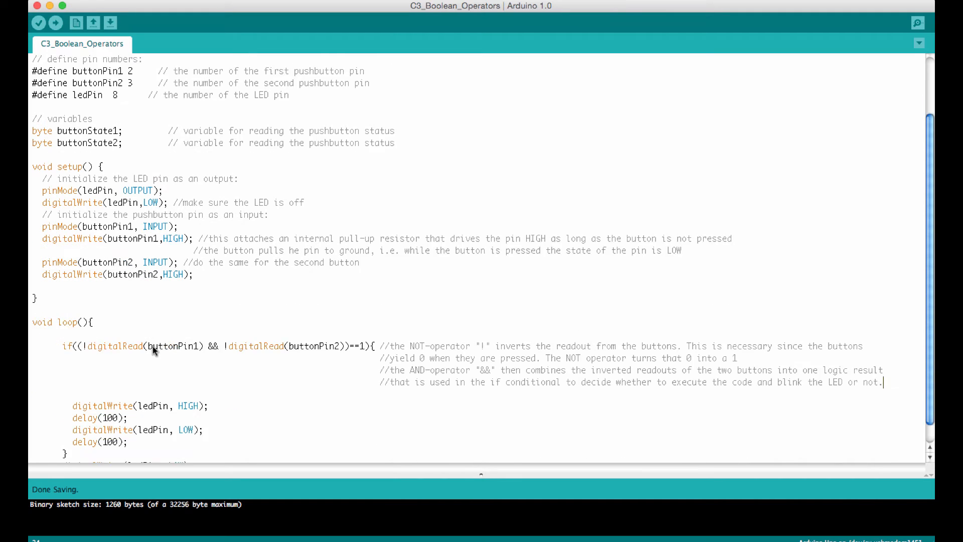
pyautogui.scroll(-3)
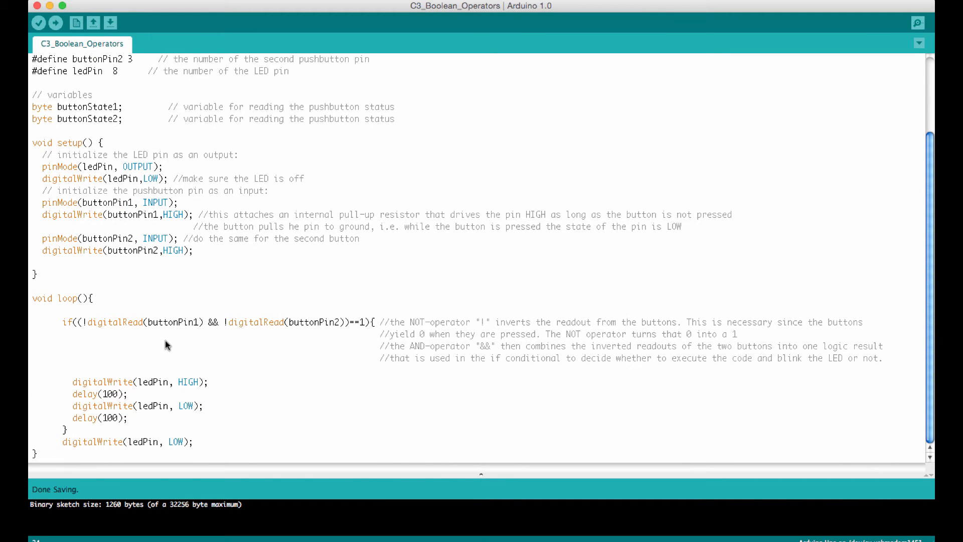
pyautogui.moveTo(74, 329)
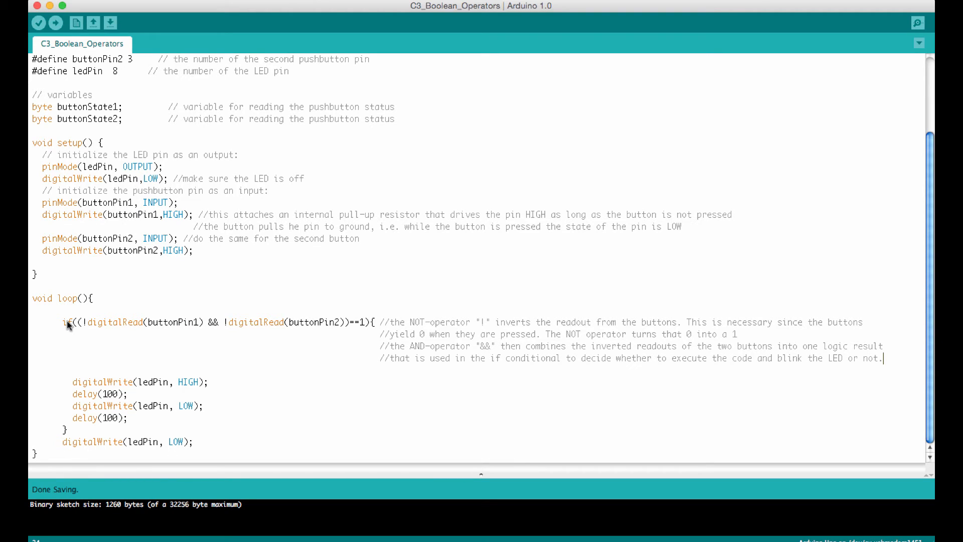
pyautogui.moveTo(90, 326)
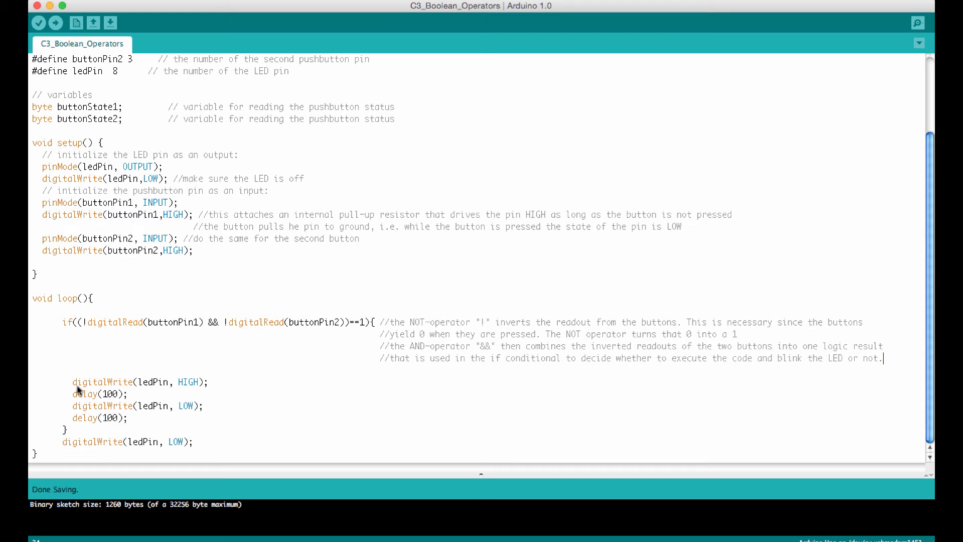
pyautogui.moveTo(145, 385)
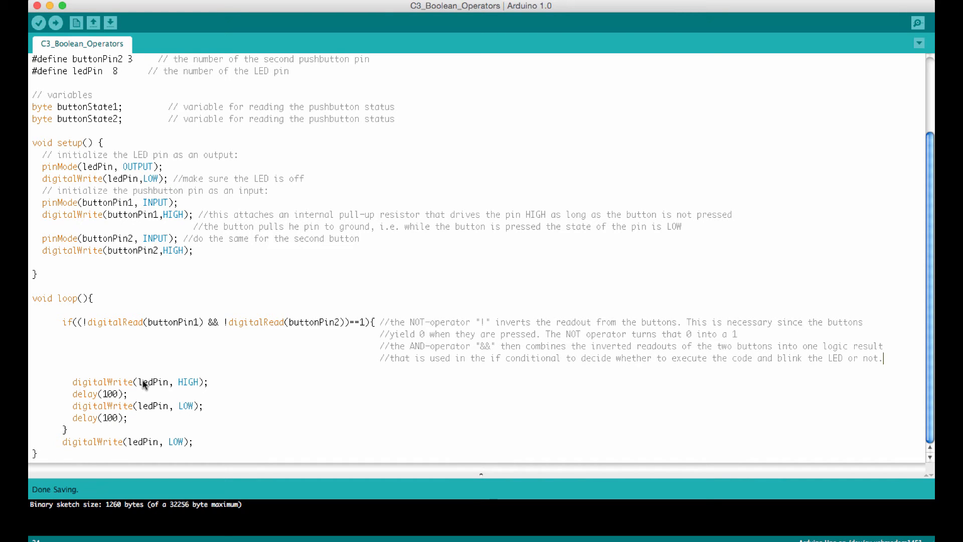
pyautogui.moveTo(107, 398)
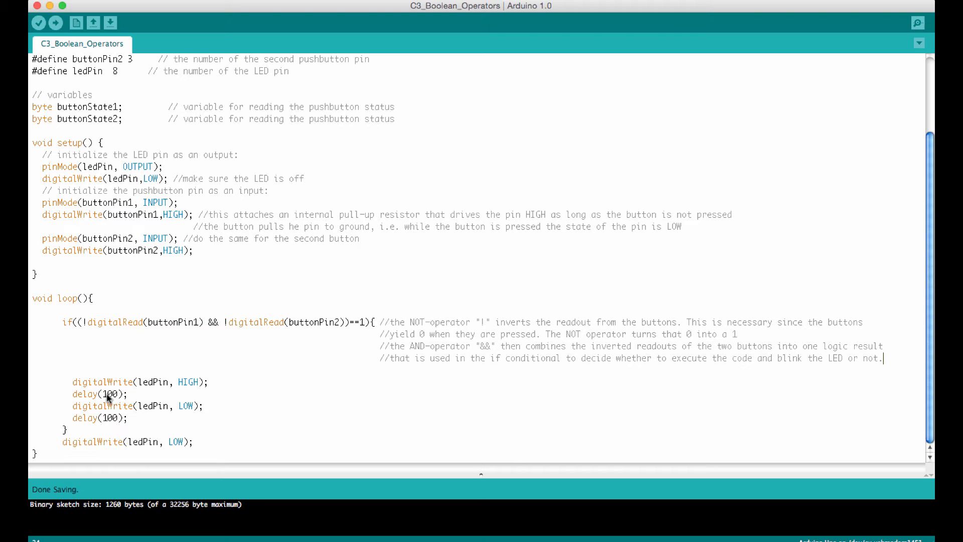
pyautogui.moveTo(81, 408)
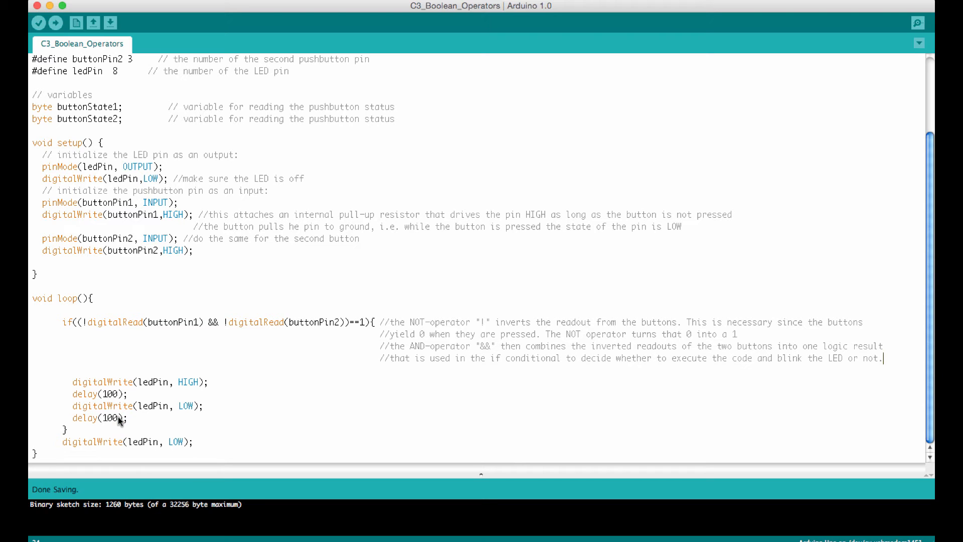
pyautogui.moveTo(113, 405)
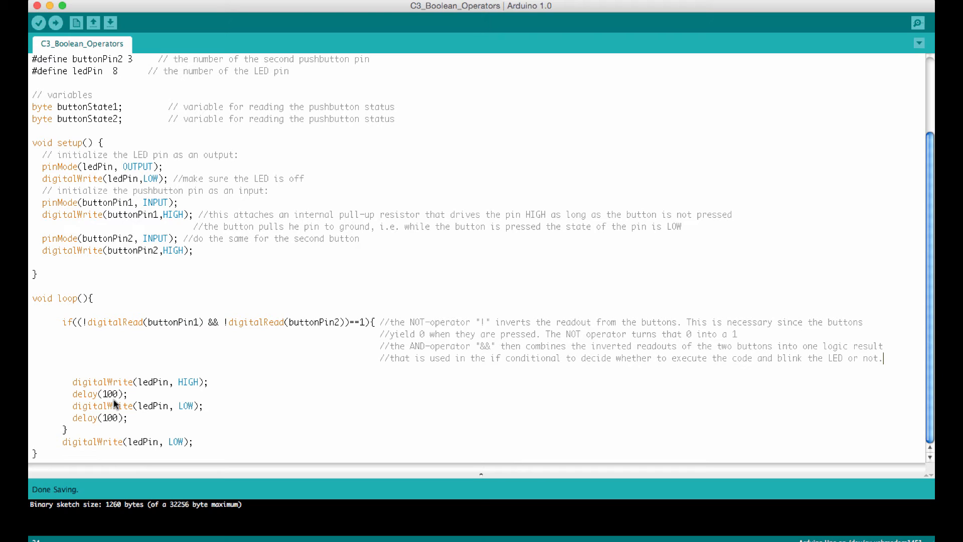
pyautogui.moveTo(110, 394)
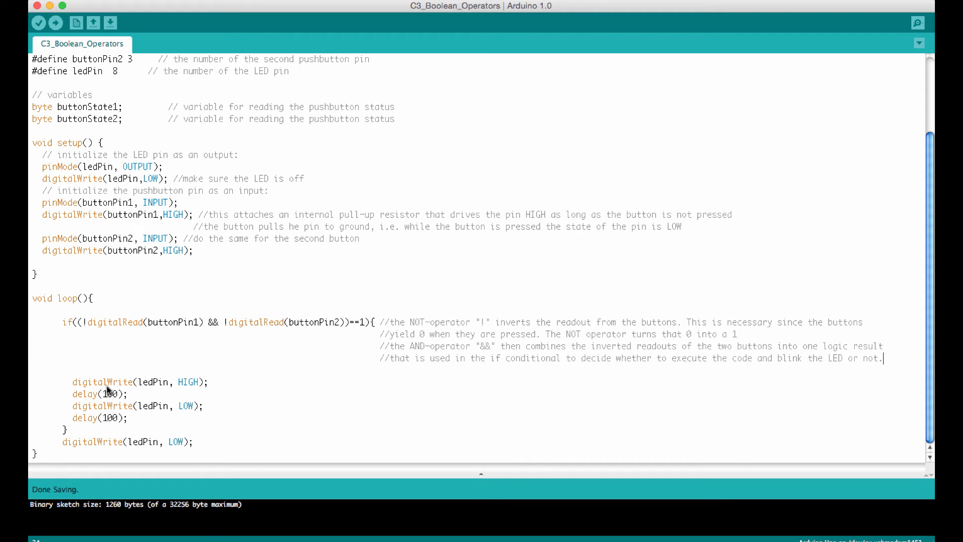
pyautogui.moveTo(95, 408)
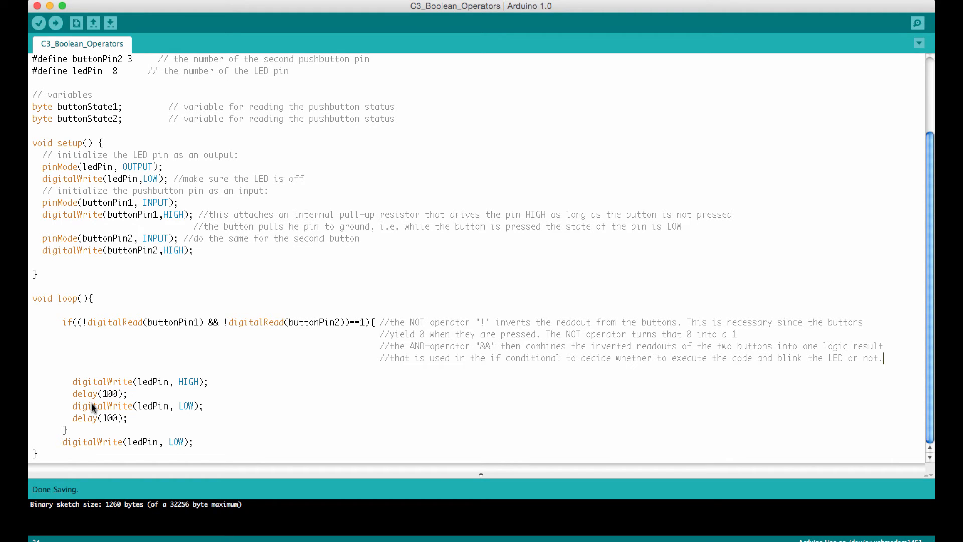
pyautogui.moveTo(111, 322)
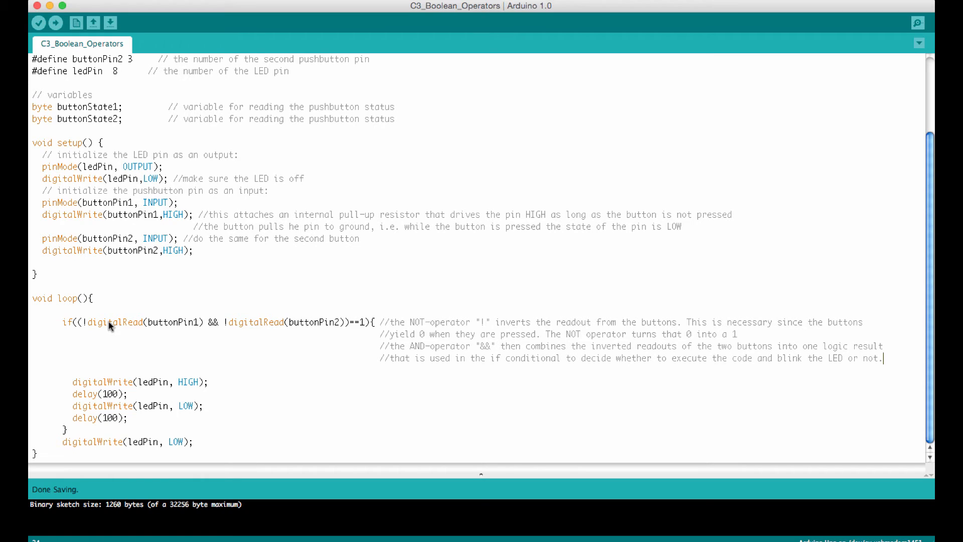
pyautogui.moveTo(188, 327)
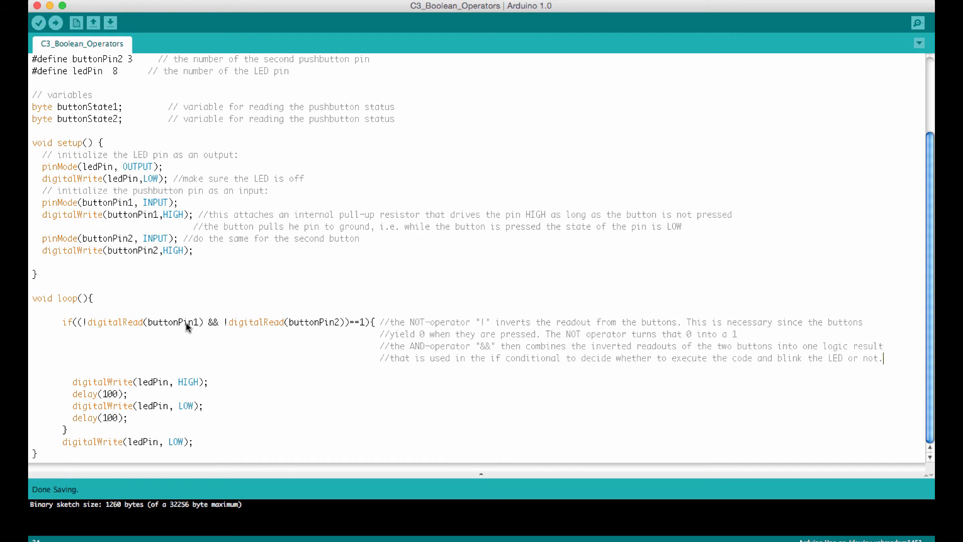
pyautogui.moveTo(212, 324)
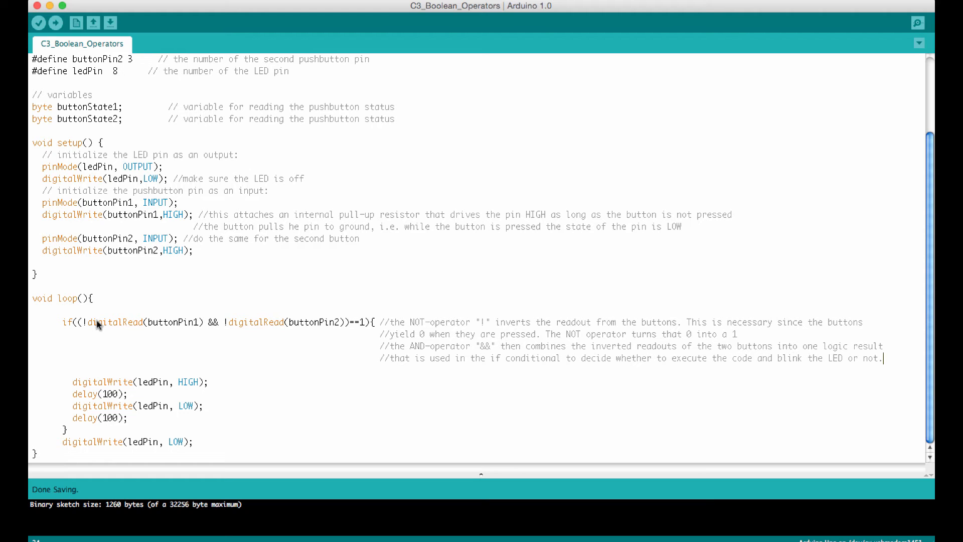
pyautogui.moveTo(183, 326)
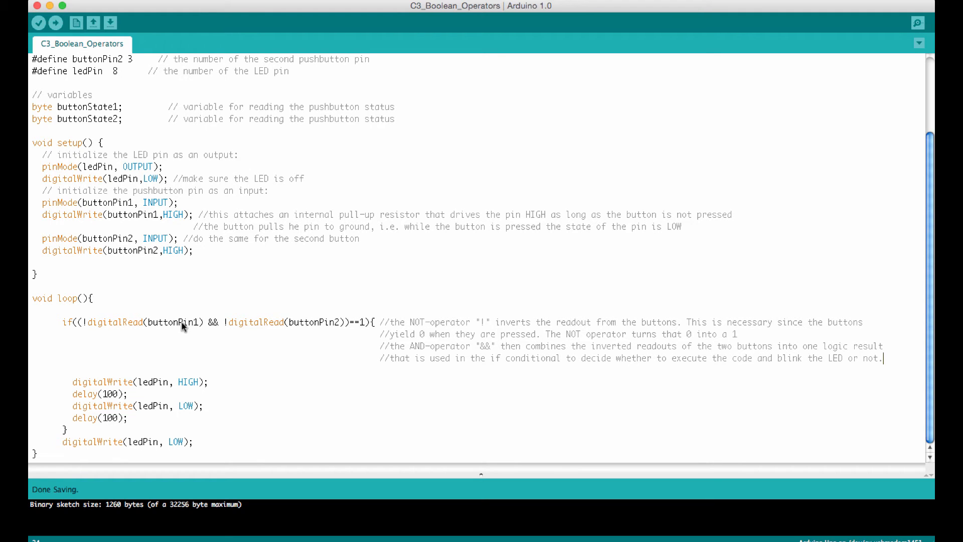
pyautogui.moveTo(289, 329)
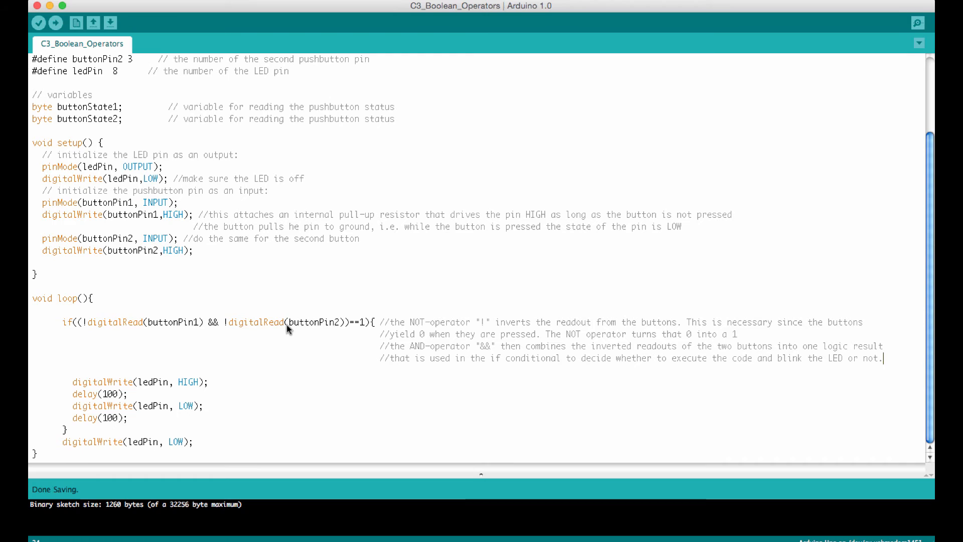
pyautogui.moveTo(258, 326)
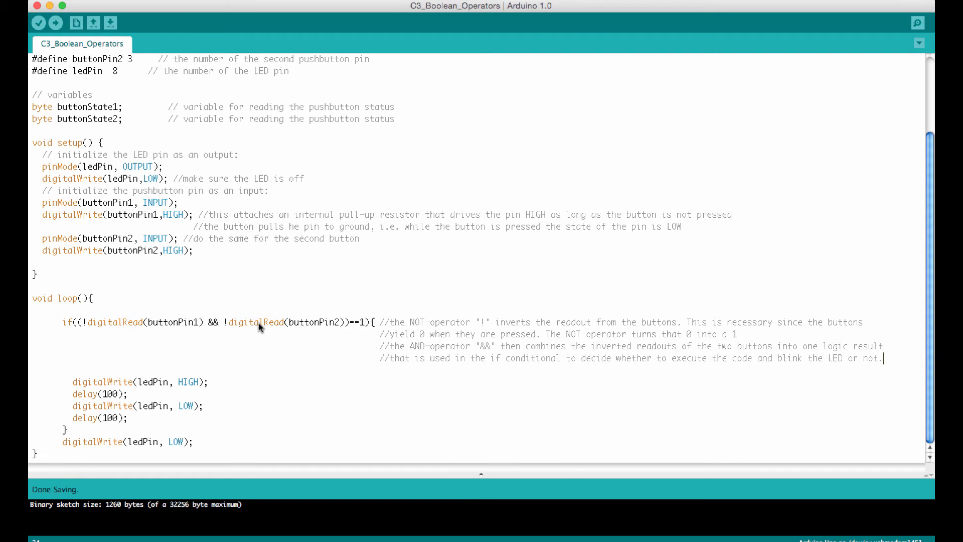
pyautogui.moveTo(71, 324)
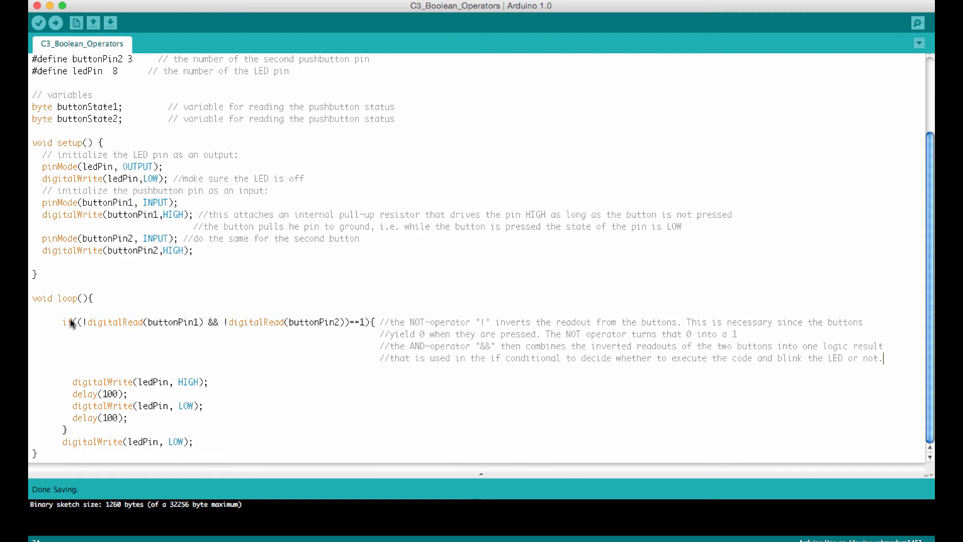
pyautogui.moveTo(87, 385)
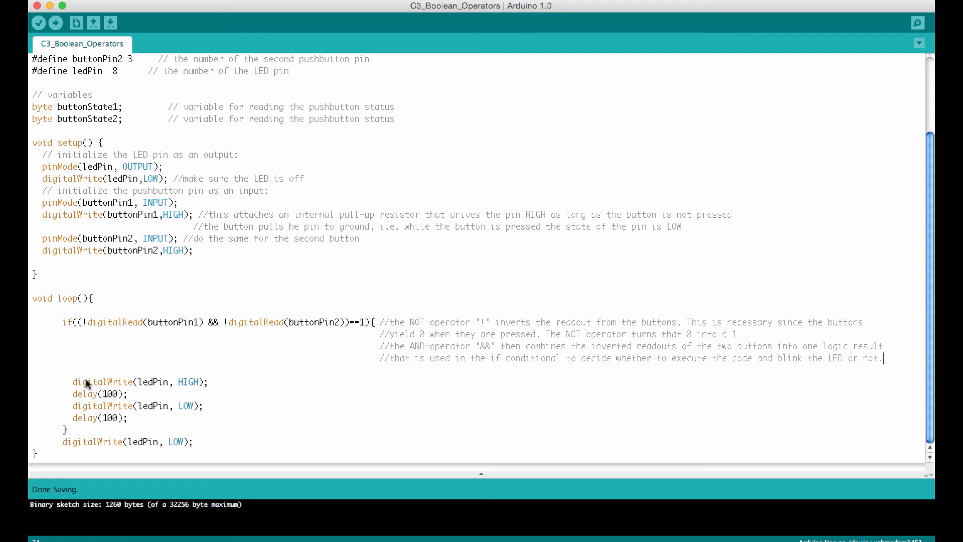
pyautogui.moveTo(85, 398)
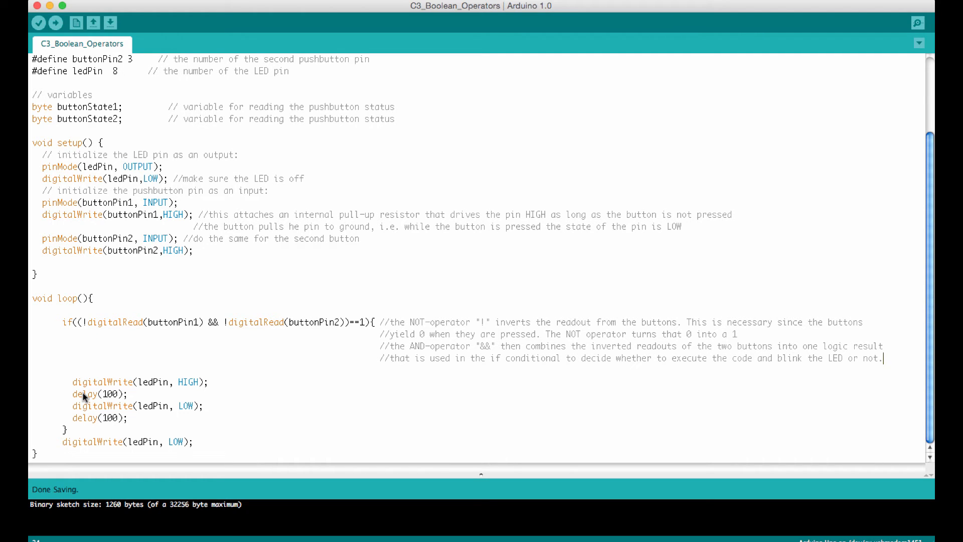
pyautogui.moveTo(90, 326)
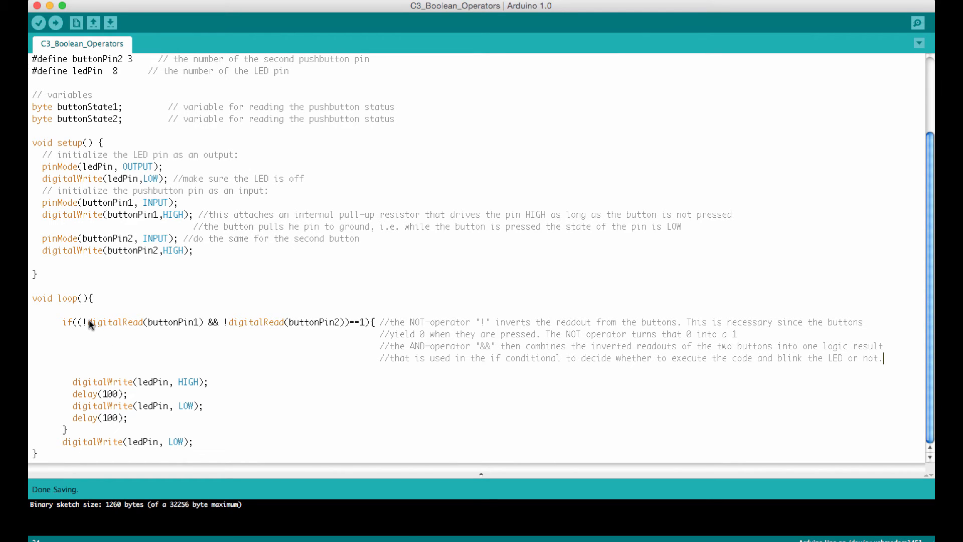
pyautogui.moveTo(153, 322)
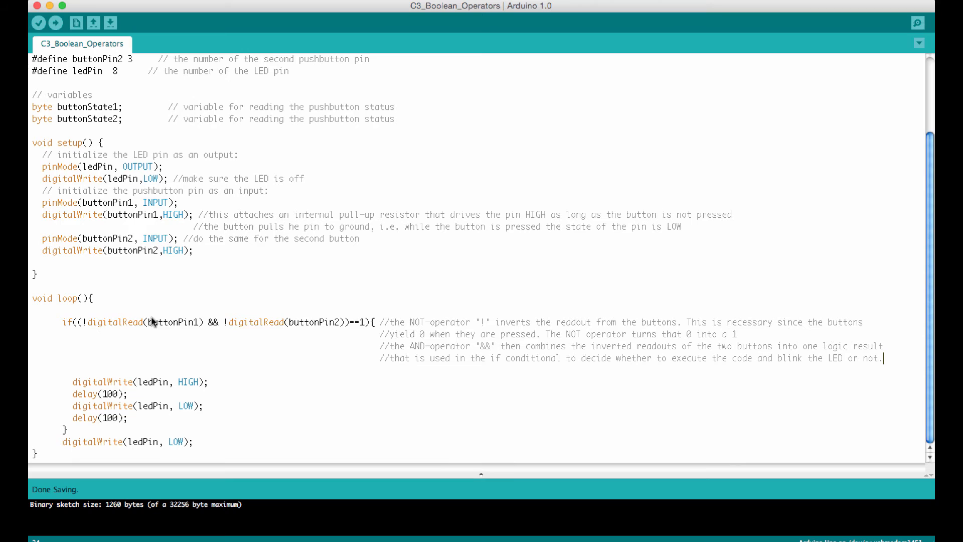
pyautogui.moveTo(181, 325)
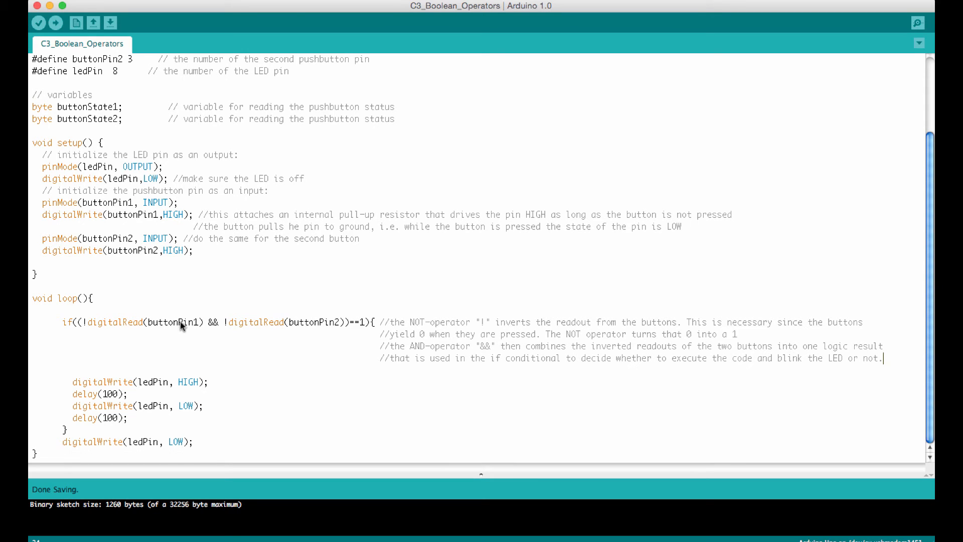
pyautogui.moveTo(171, 324)
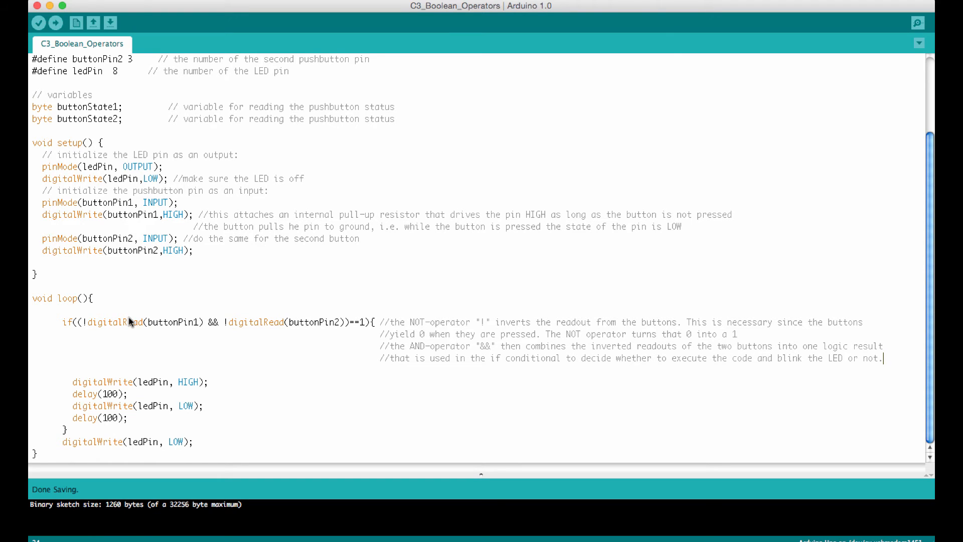
pyautogui.moveTo(145, 326)
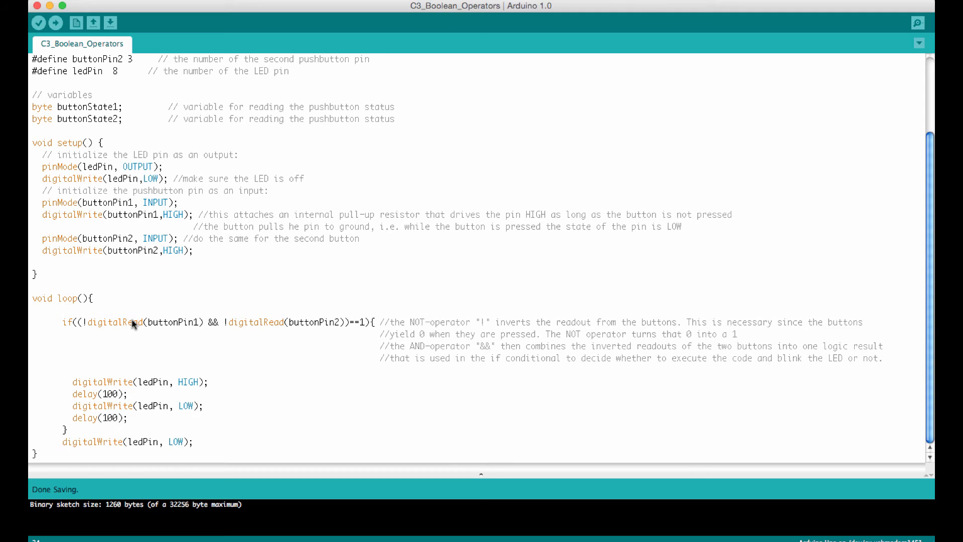
pyautogui.moveTo(95, 327)
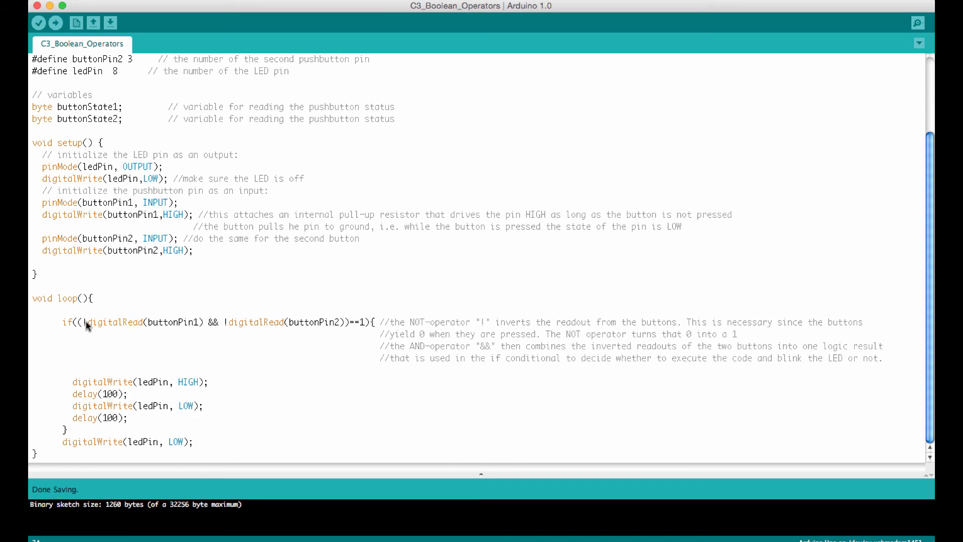
pyautogui.moveTo(101, 324)
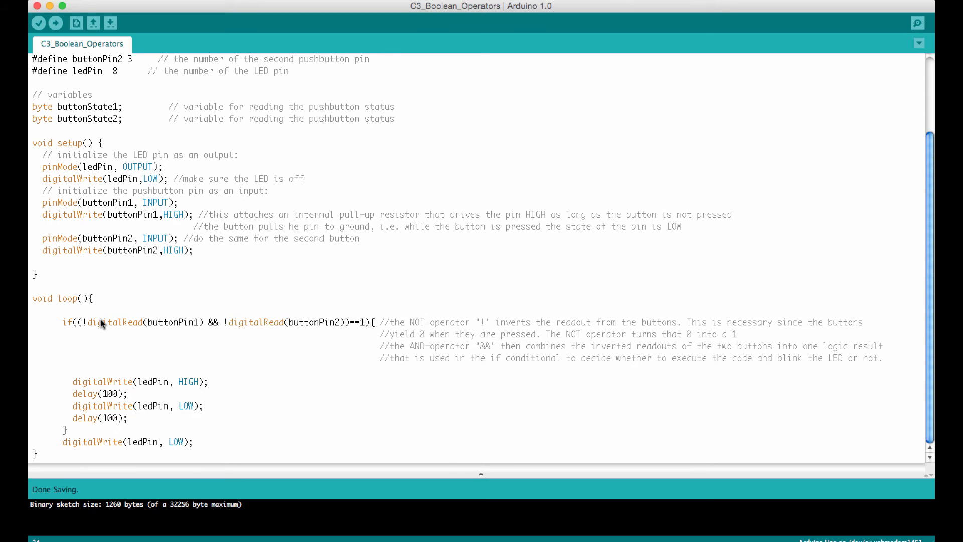
pyautogui.moveTo(153, 326)
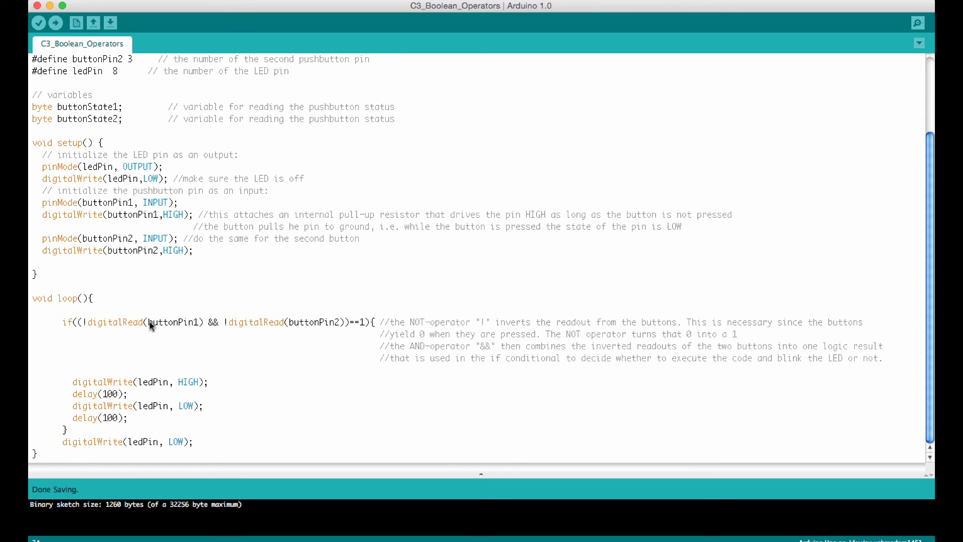
pyautogui.moveTo(139, 324)
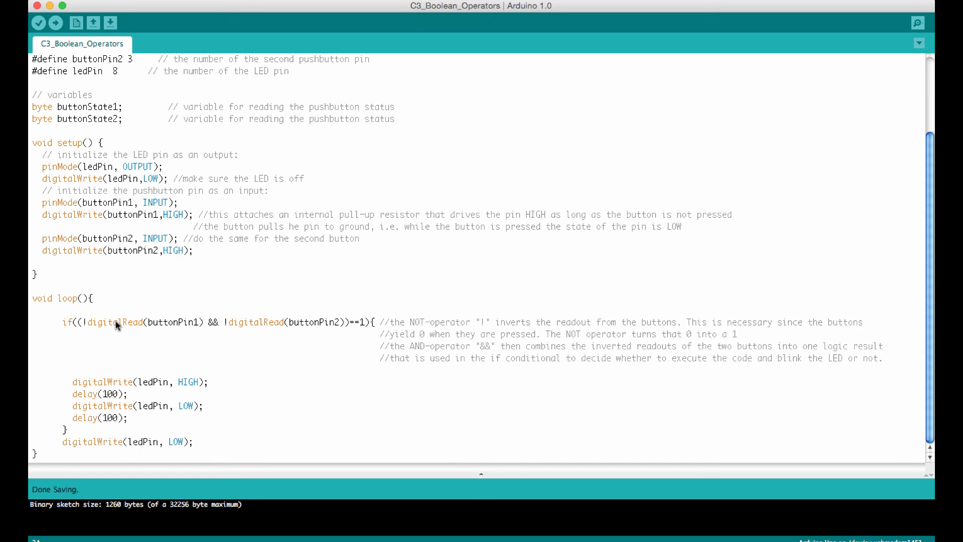
pyautogui.moveTo(102, 325)
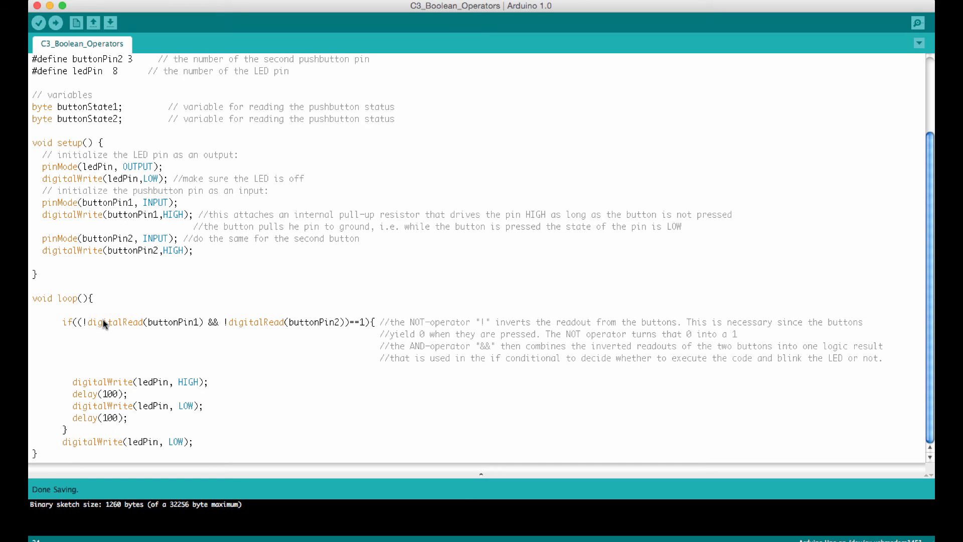
pyautogui.moveTo(97, 324)
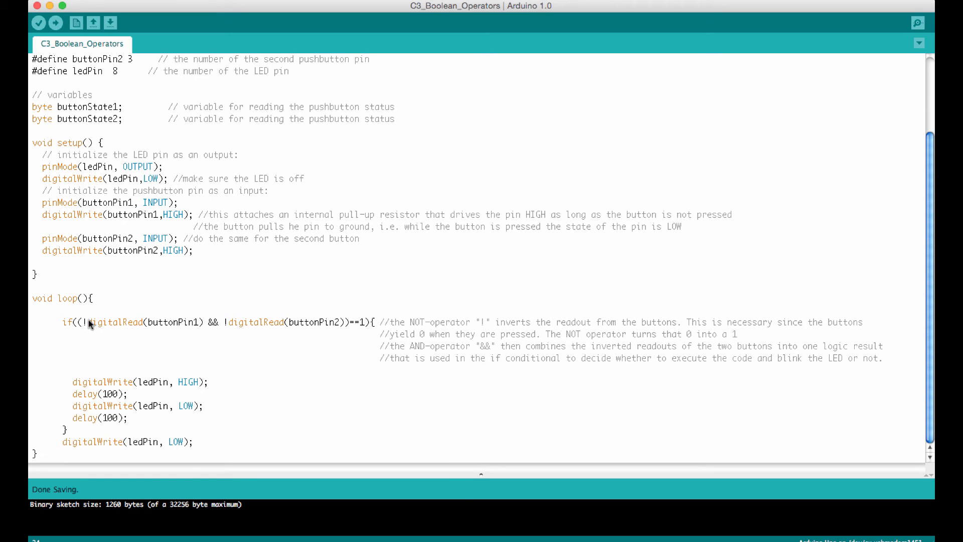
pyautogui.moveTo(207, 324)
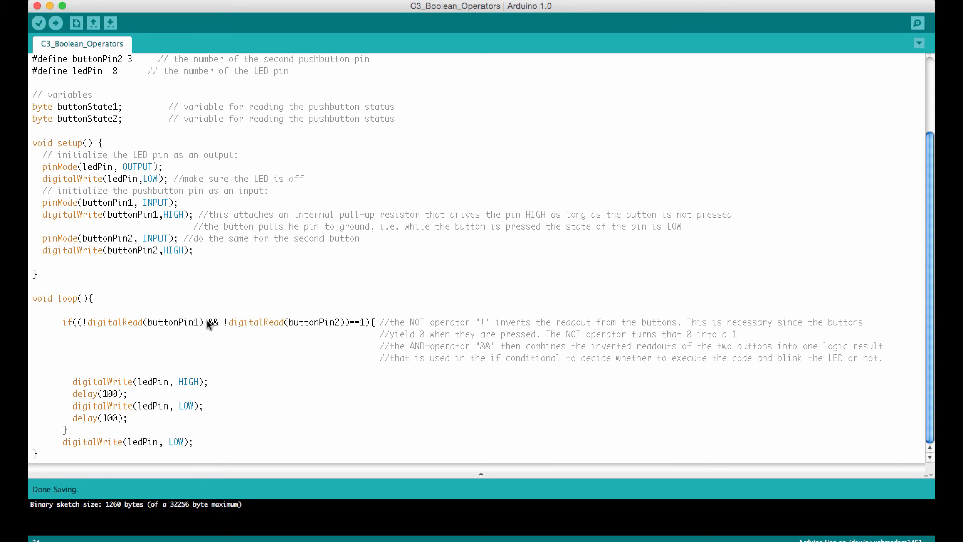
pyautogui.moveTo(289, 324)
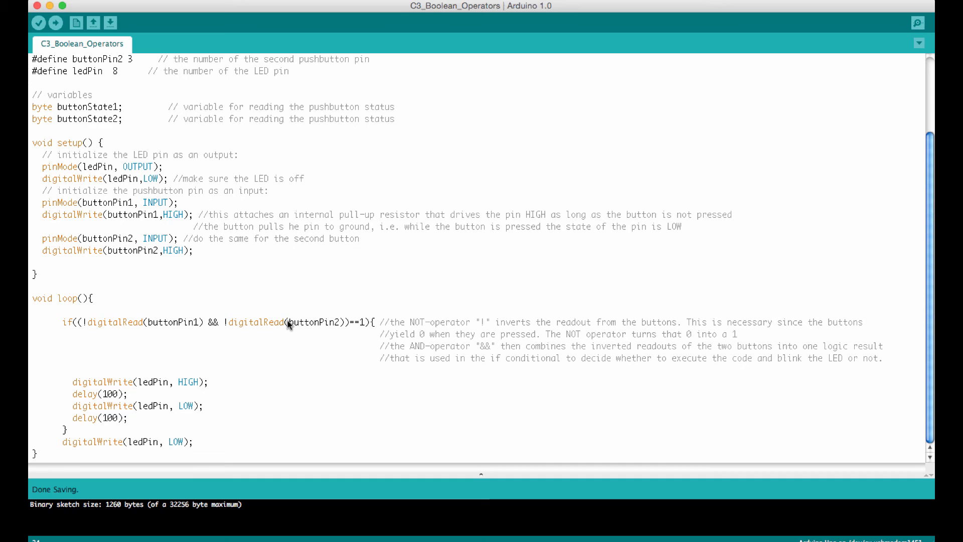
pyautogui.moveTo(234, 326)
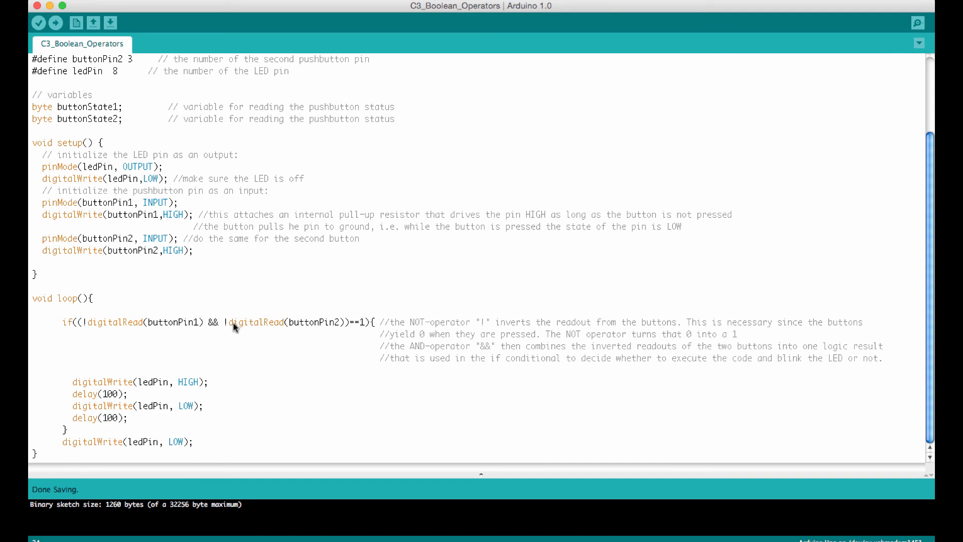
pyautogui.moveTo(214, 322)
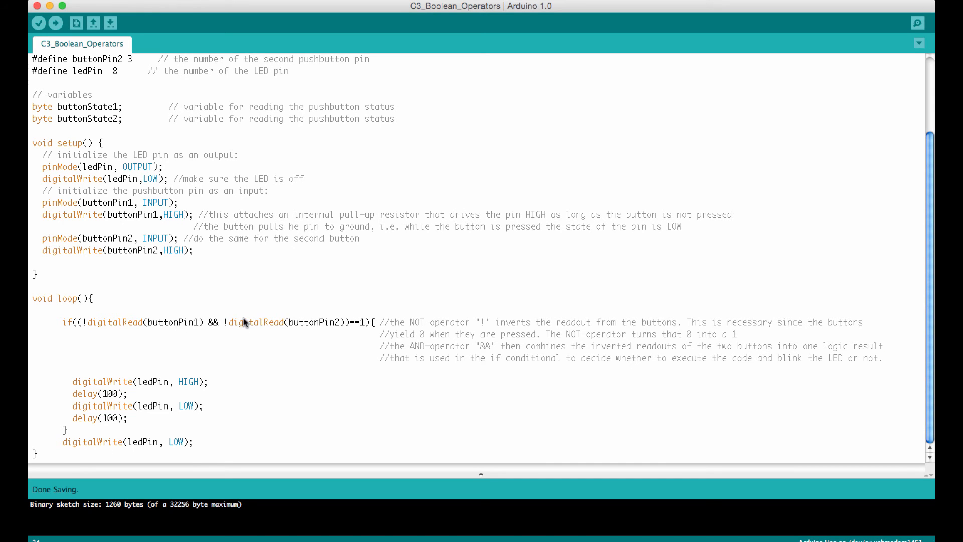
pyautogui.moveTo(259, 324)
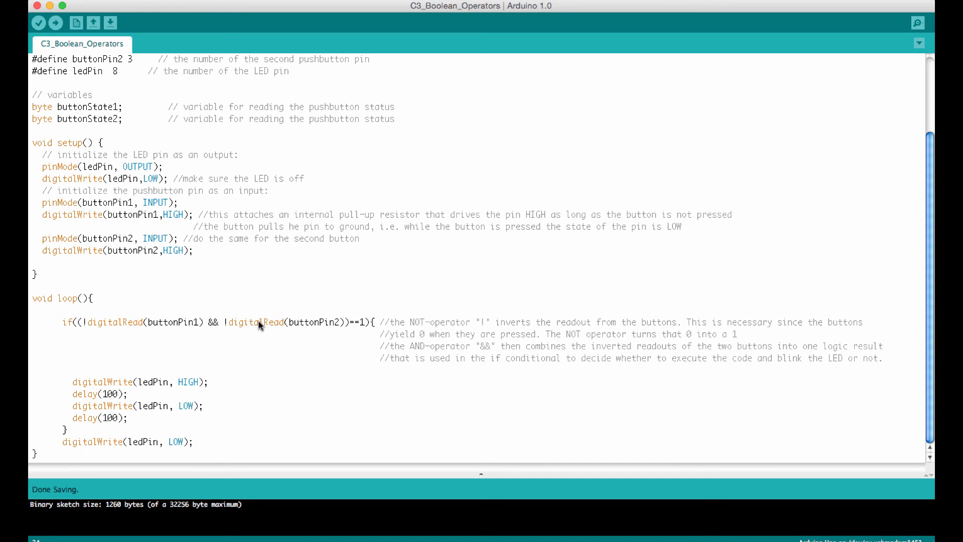
pyautogui.moveTo(353, 325)
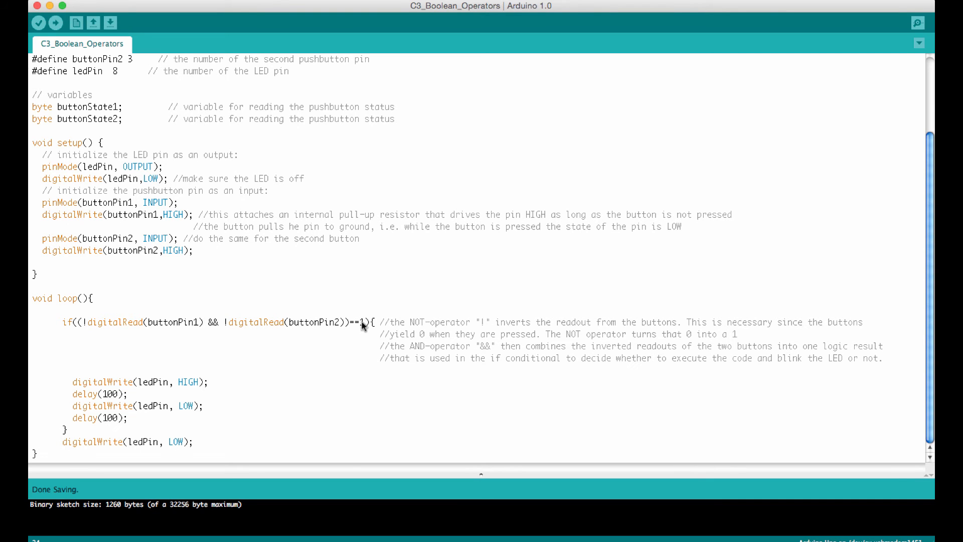
pyautogui.moveTo(355, 327)
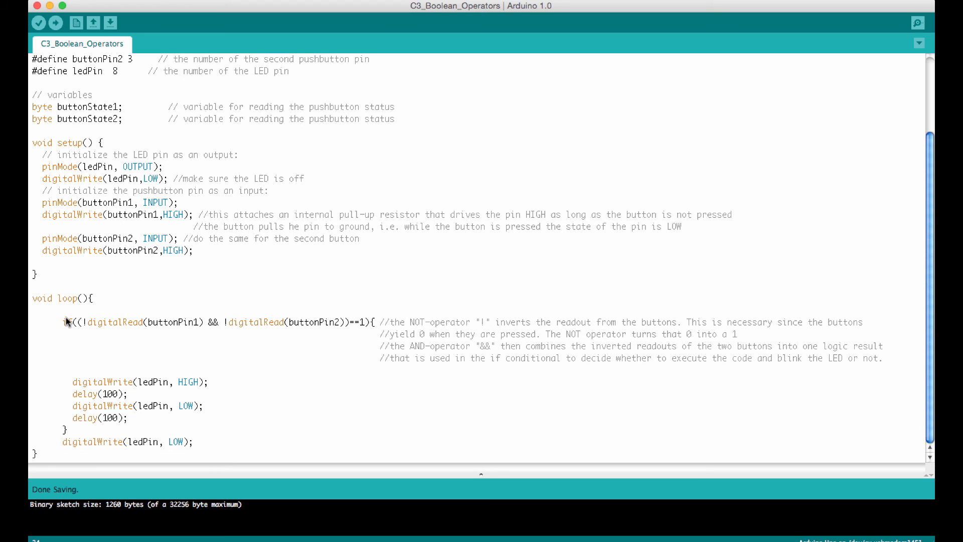
pyautogui.moveTo(363, 324)
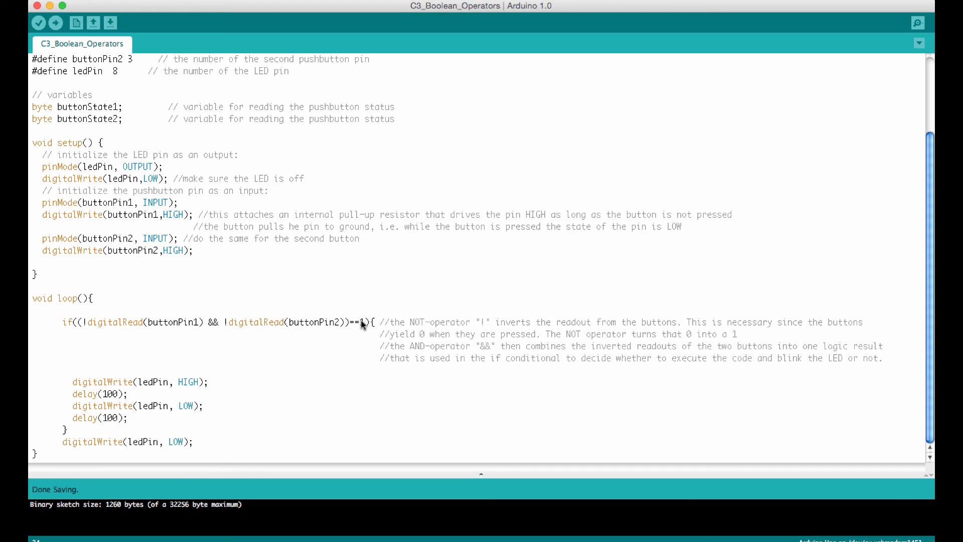
pyautogui.moveTo(92, 417)
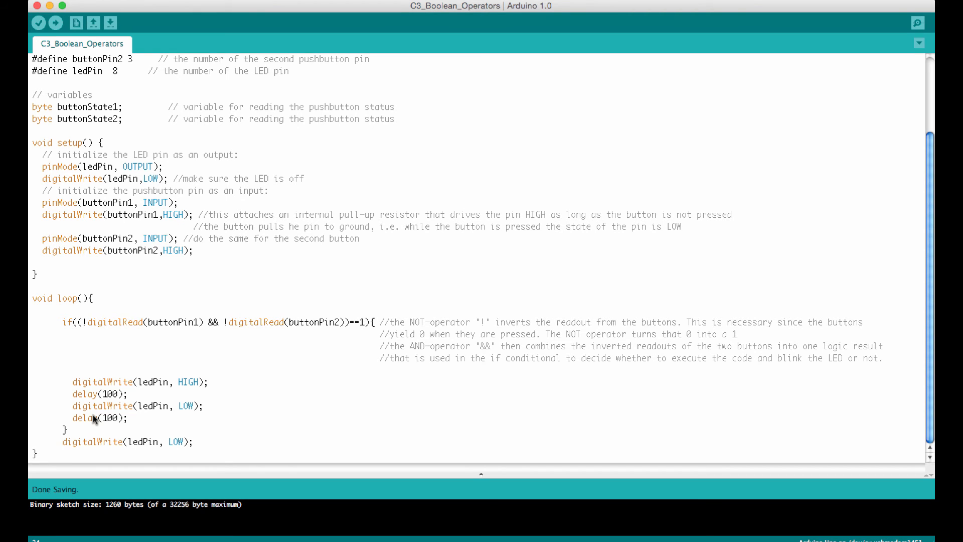
pyautogui.moveTo(375, 332)
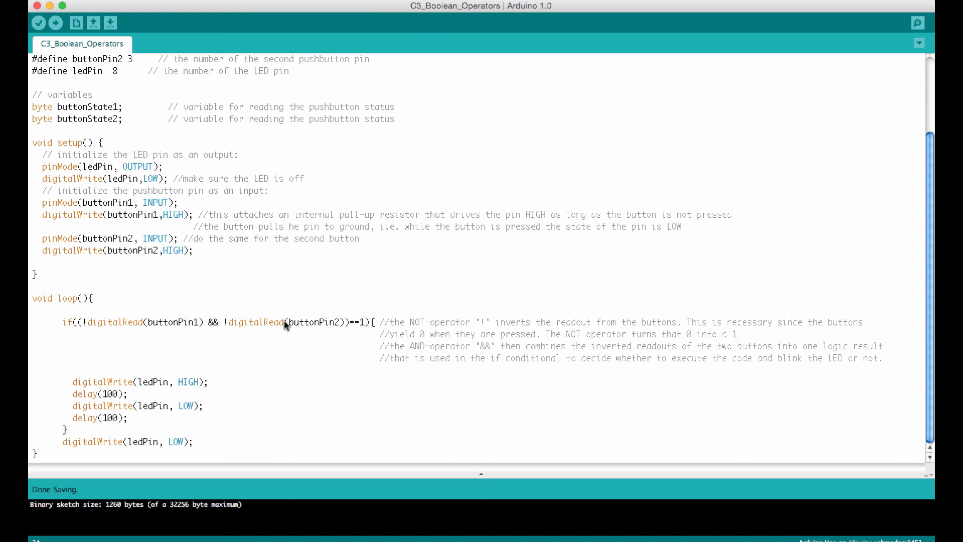
pyautogui.moveTo(217, 333)
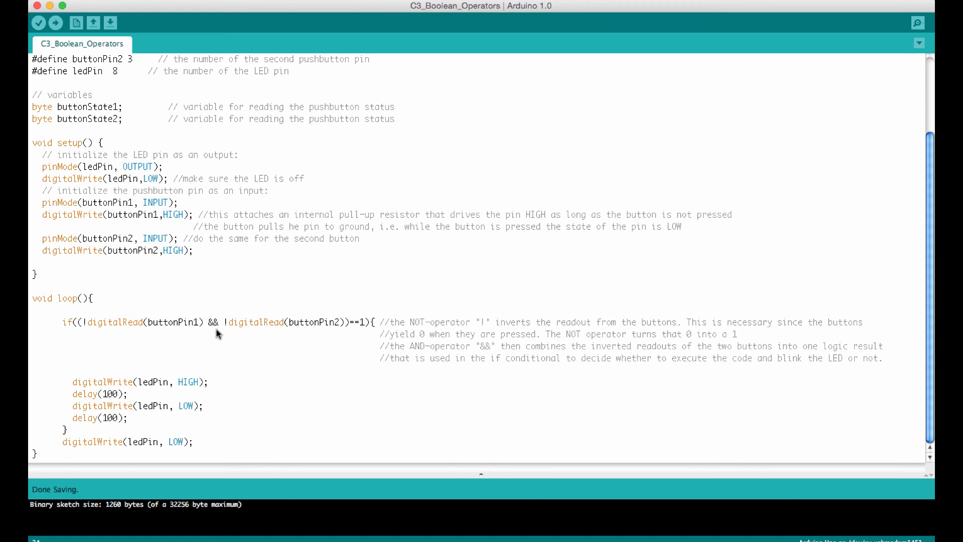
pyautogui.moveTo(217, 324)
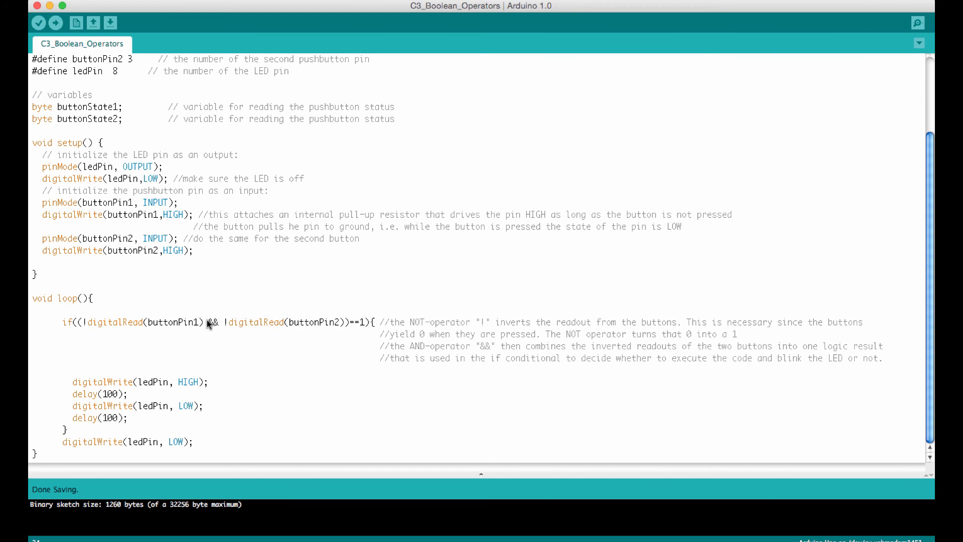
pyautogui.moveTo(342, 324)
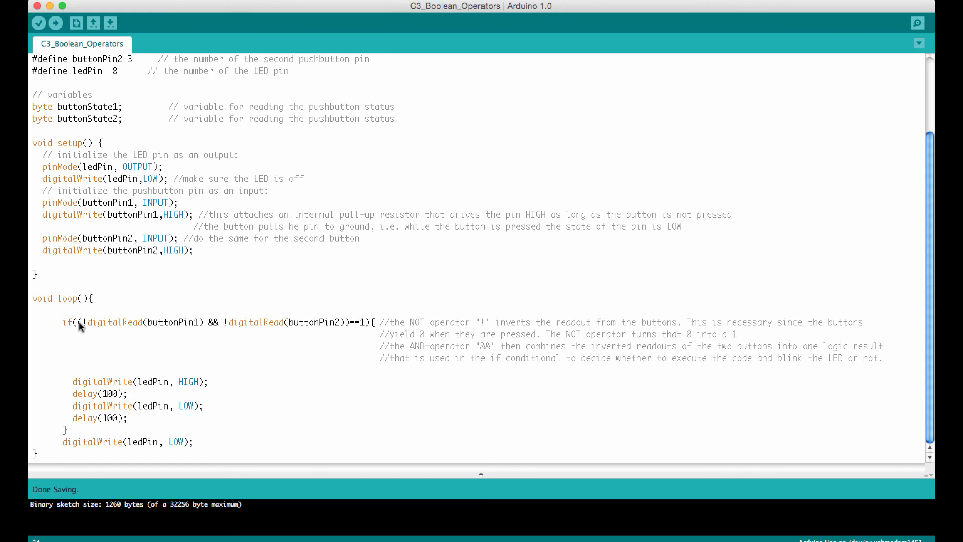
pyautogui.moveTo(88, 410)
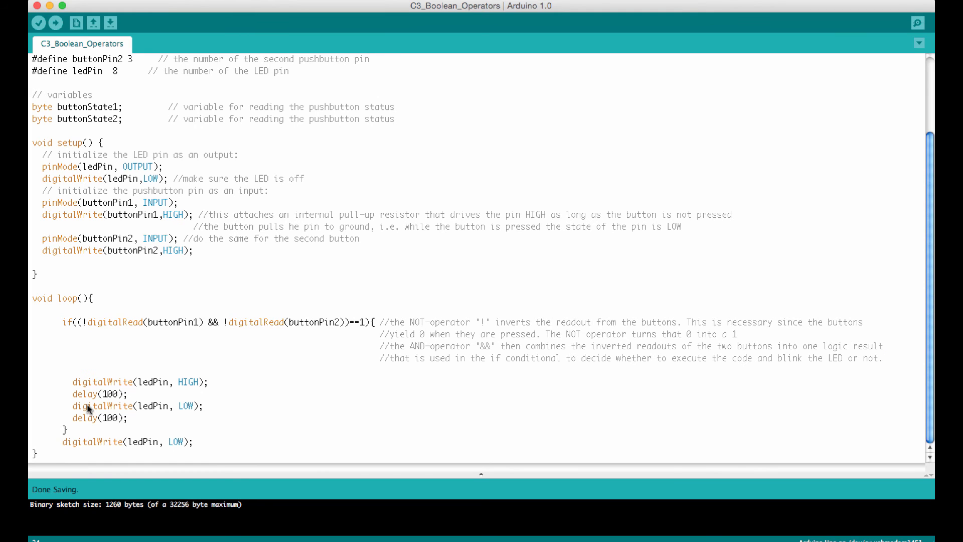
pyautogui.moveTo(123, 444)
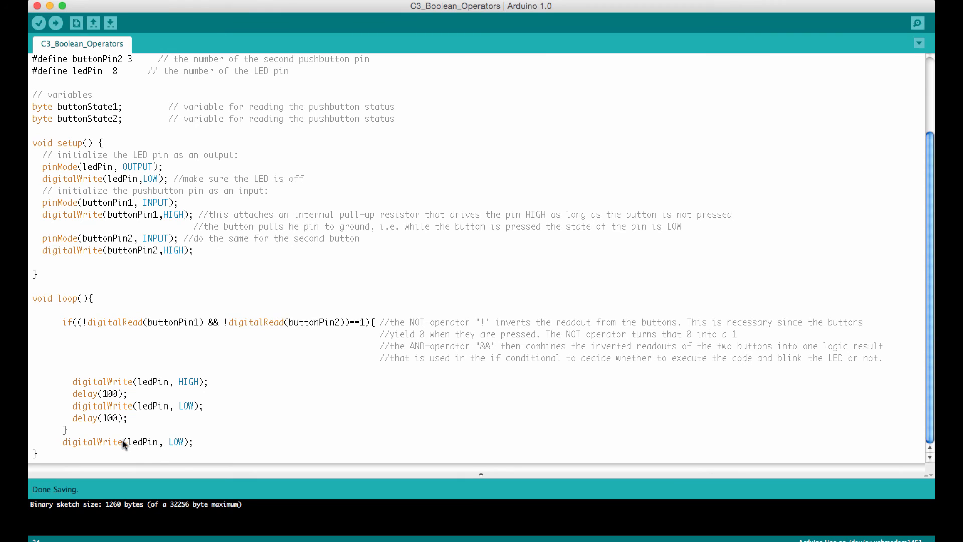
pyautogui.moveTo(104, 446)
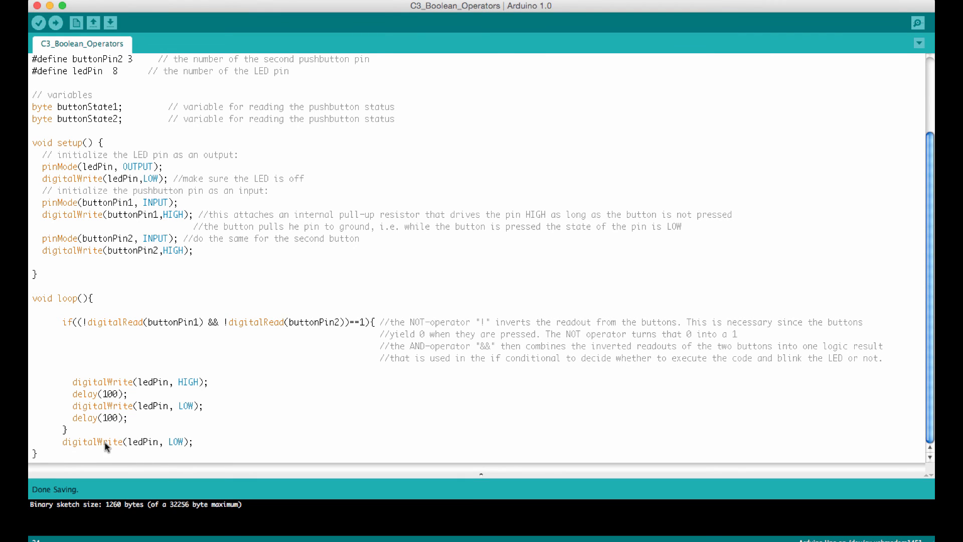
pyautogui.moveTo(128, 281)
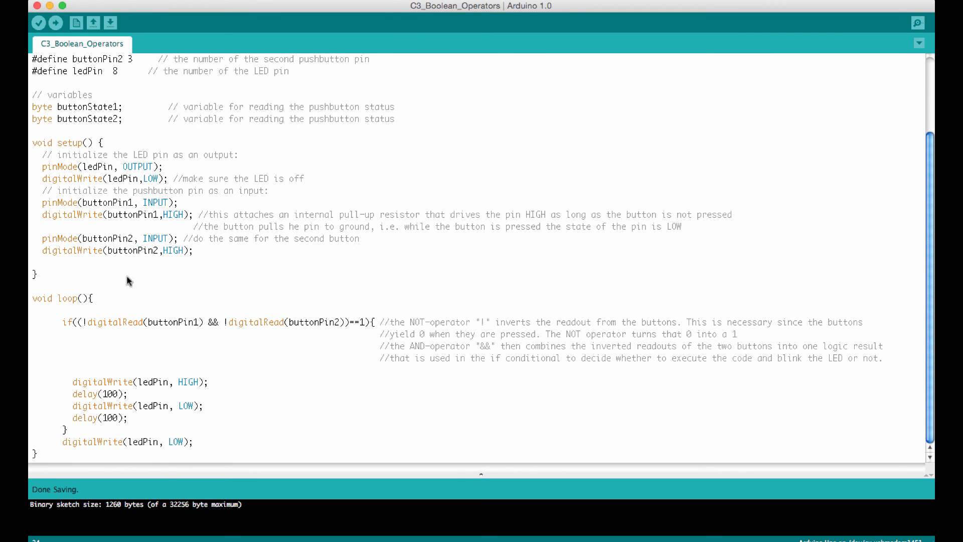
pyautogui.moveTo(137, 417)
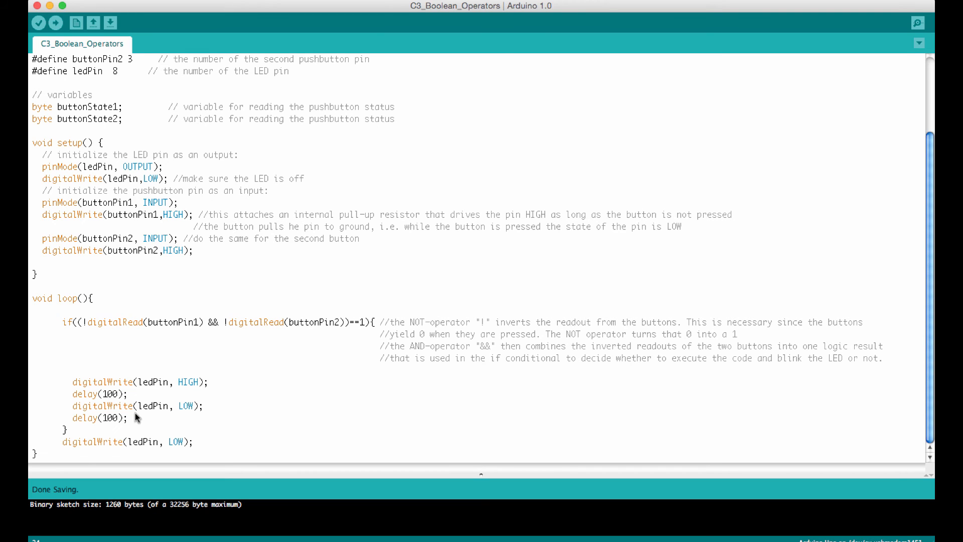
pyautogui.moveTo(111, 423)
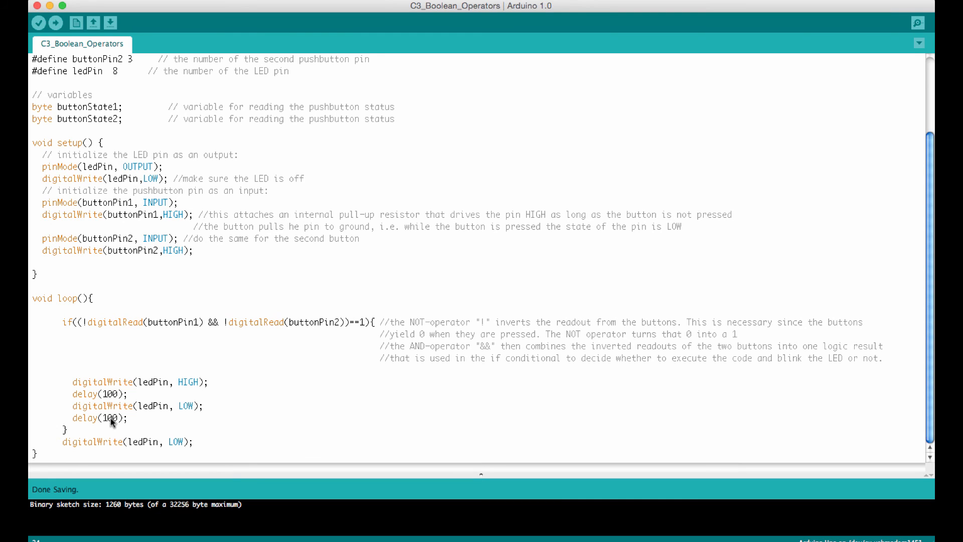
pyautogui.moveTo(223, 335)
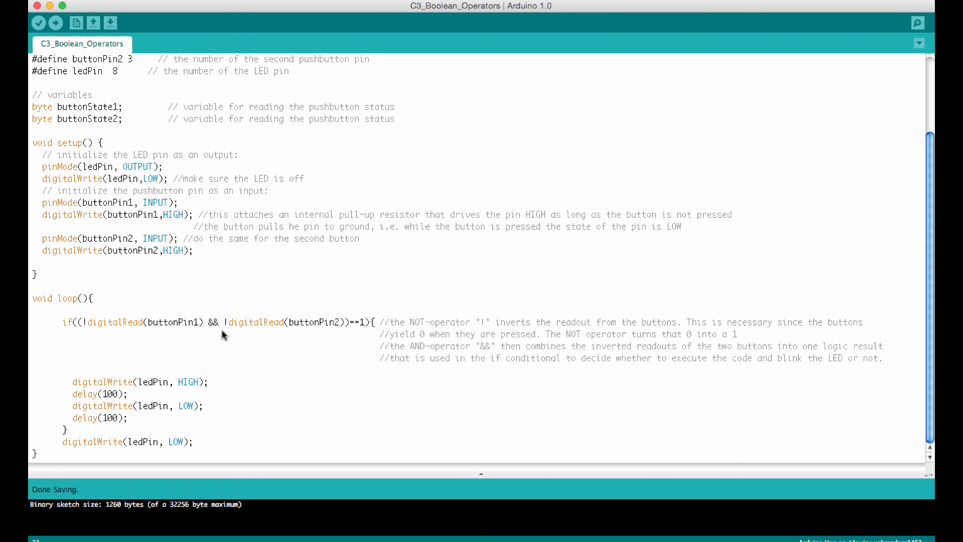
pyautogui.moveTo(134, 327)
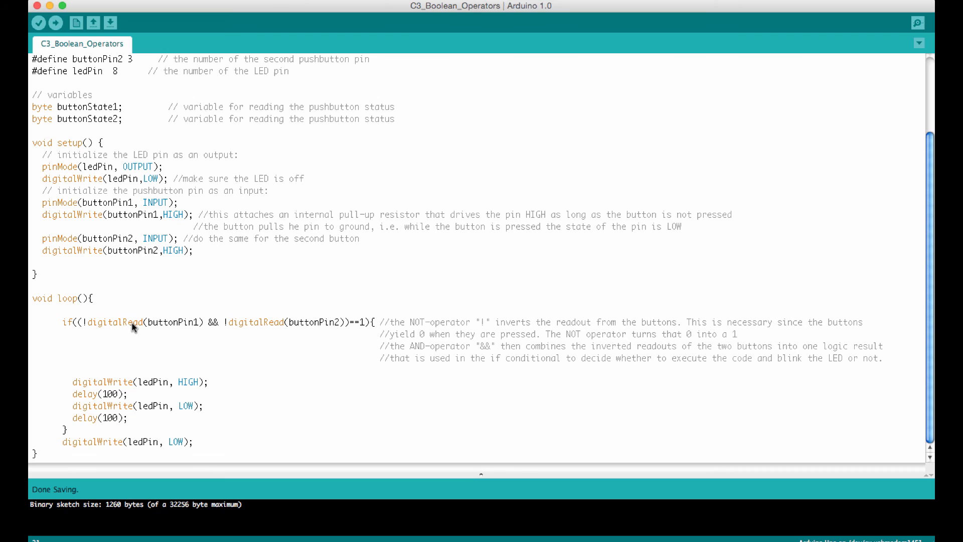
pyautogui.moveTo(185, 350)
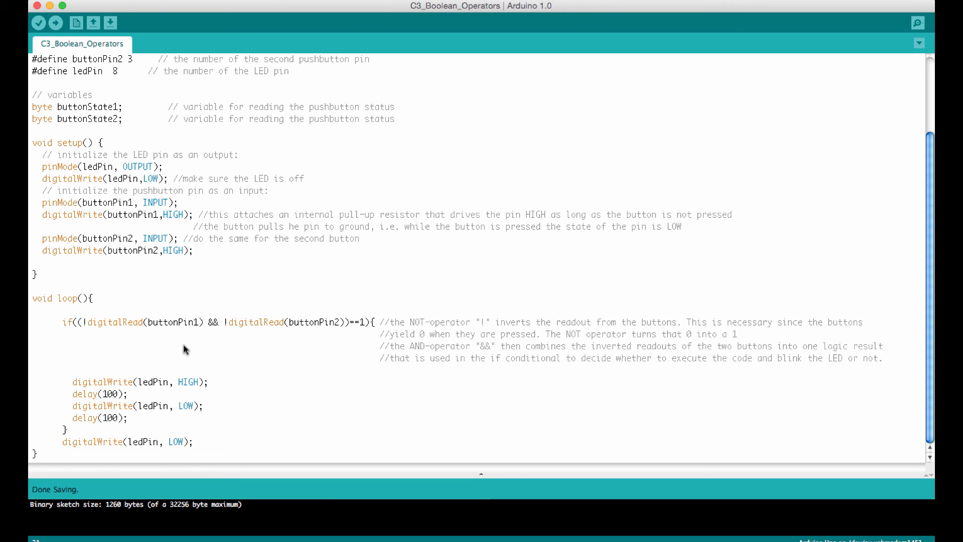
pyautogui.moveTo(242, 352)
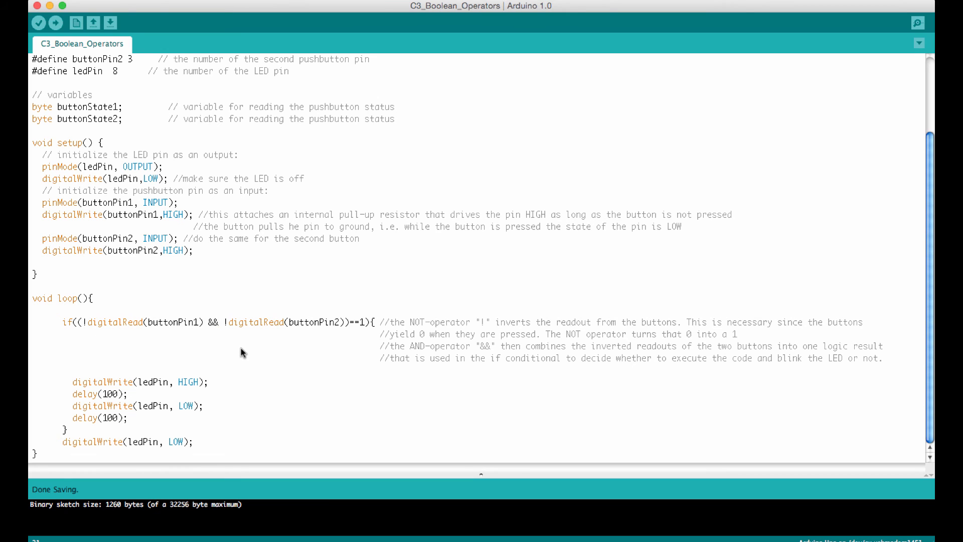
pyautogui.moveTo(234, 350)
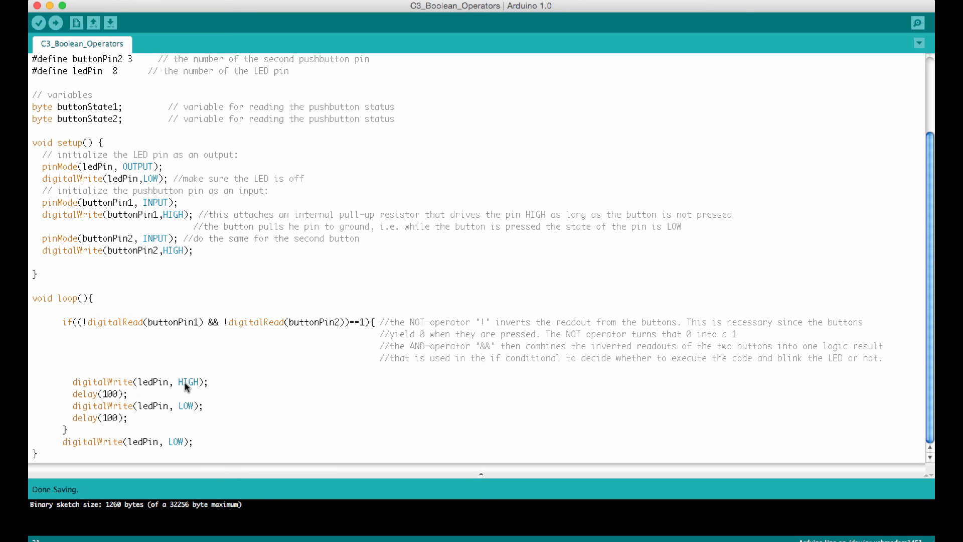
pyautogui.moveTo(218, 329)
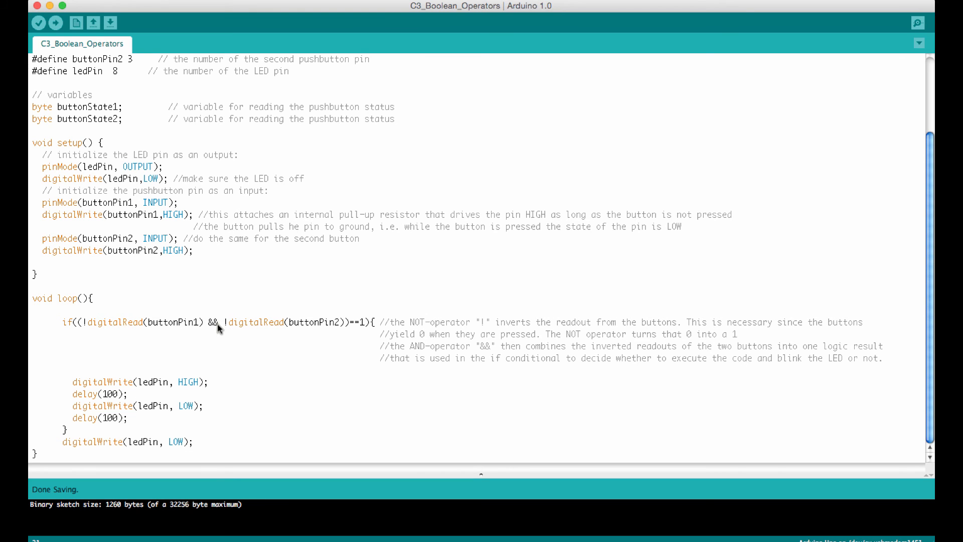
# Step: Replace && with || between the two !digitalRead calls and upload the sketch
pyautogui.press('Backspace')
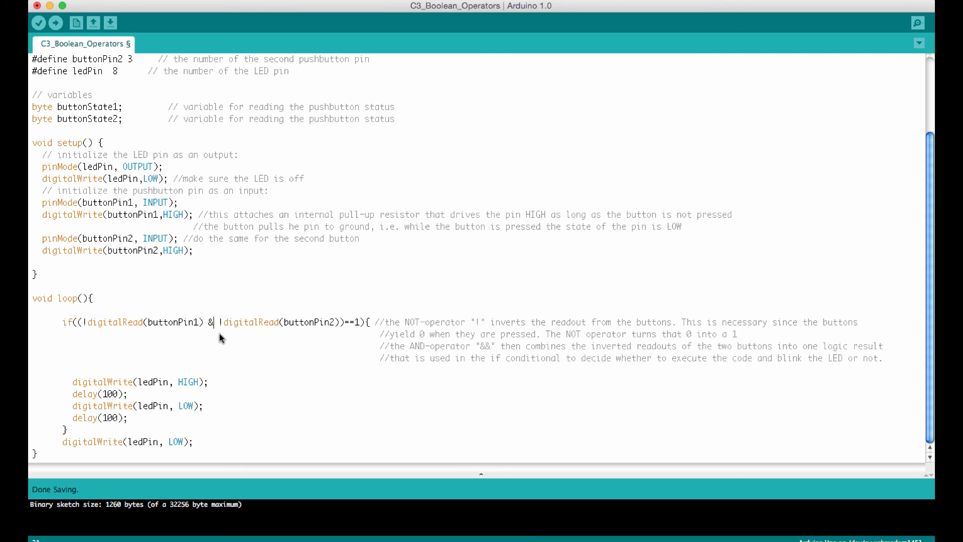
pyautogui.press('backspace')
pyautogui.write('||')
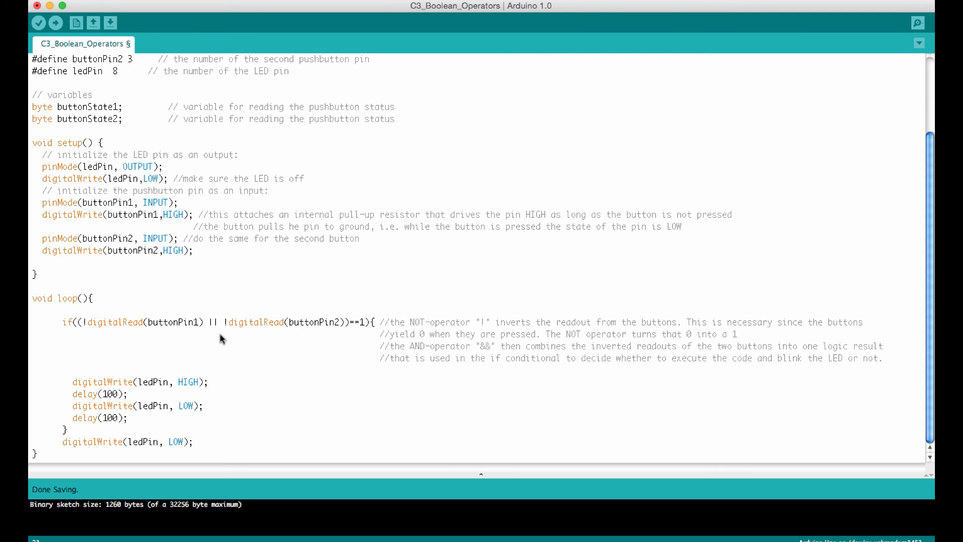
pyautogui.moveTo(216, 324)
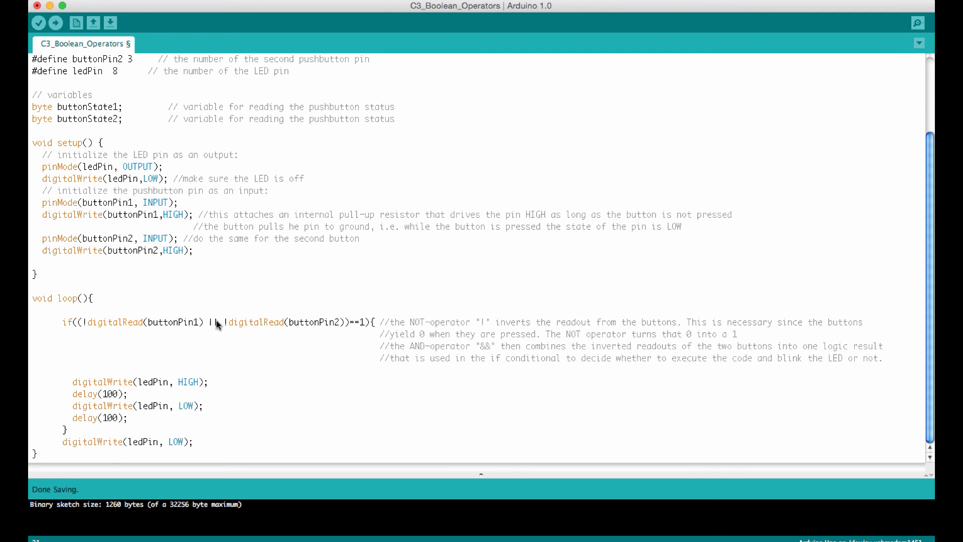
pyautogui.moveTo(214, 325)
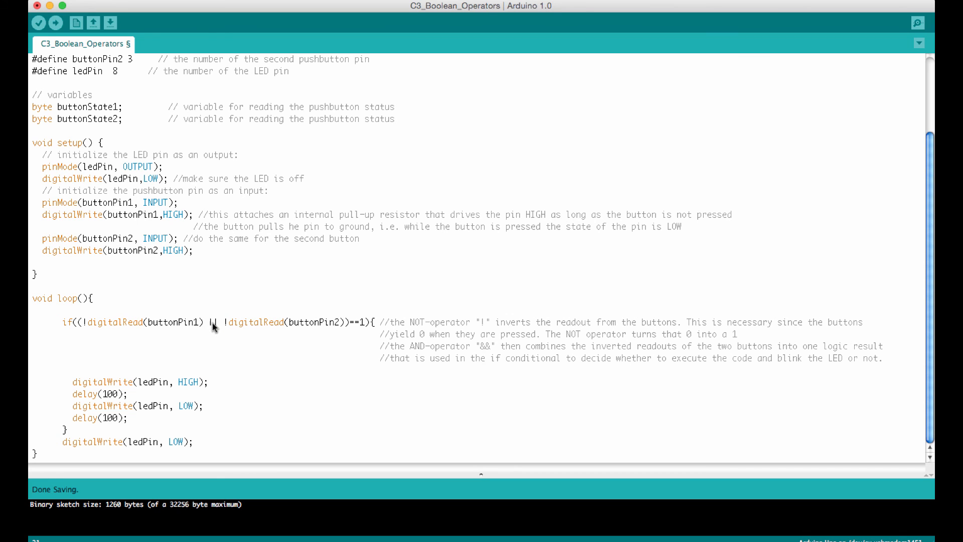
pyautogui.moveTo(97, 324)
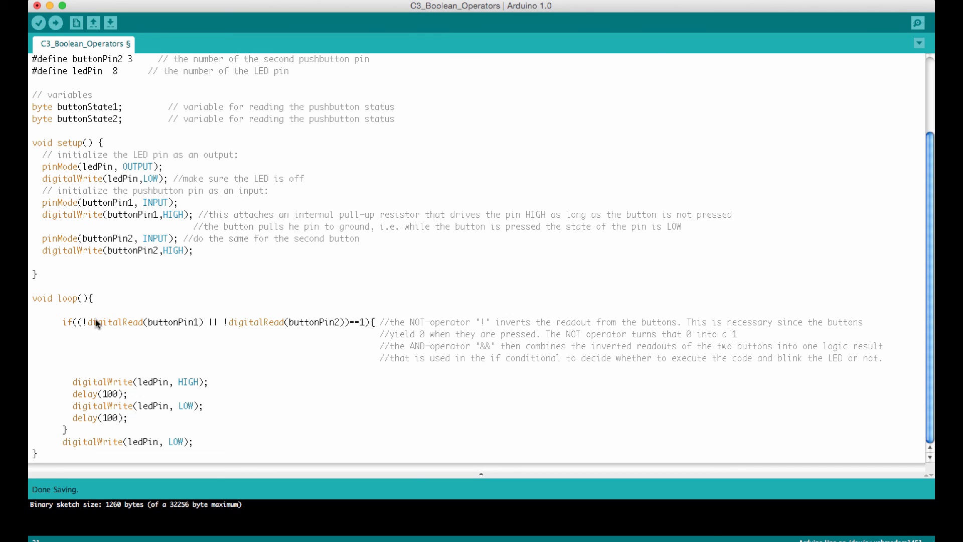
pyautogui.moveTo(284, 324)
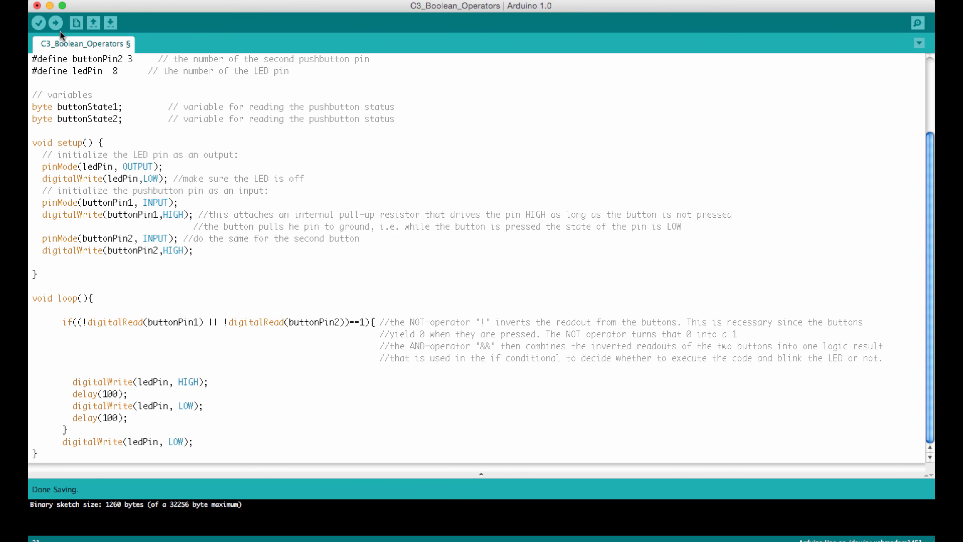
pyautogui.click(54, 23)
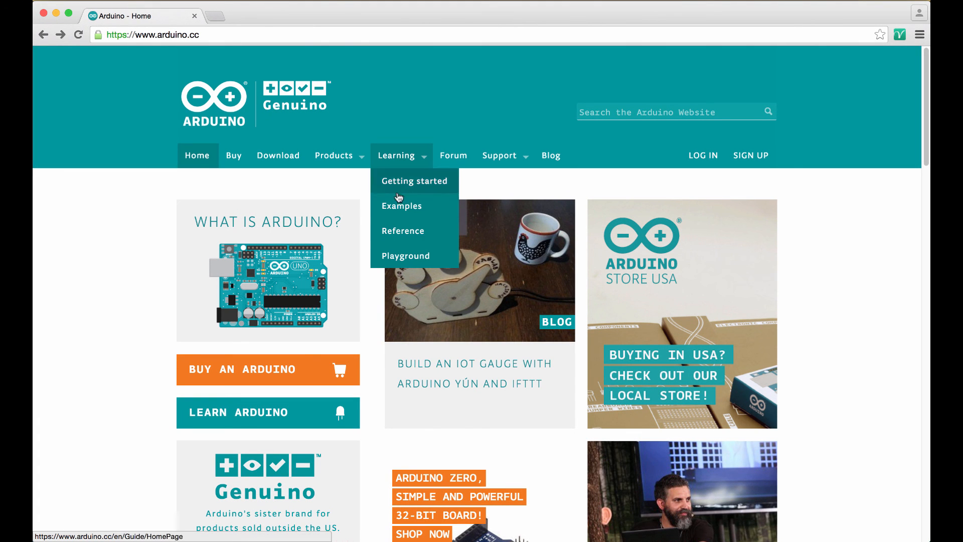
# Step: Open the language Reference and go to the Boolean Operators page via the || (or) link
pyautogui.click(404, 230)
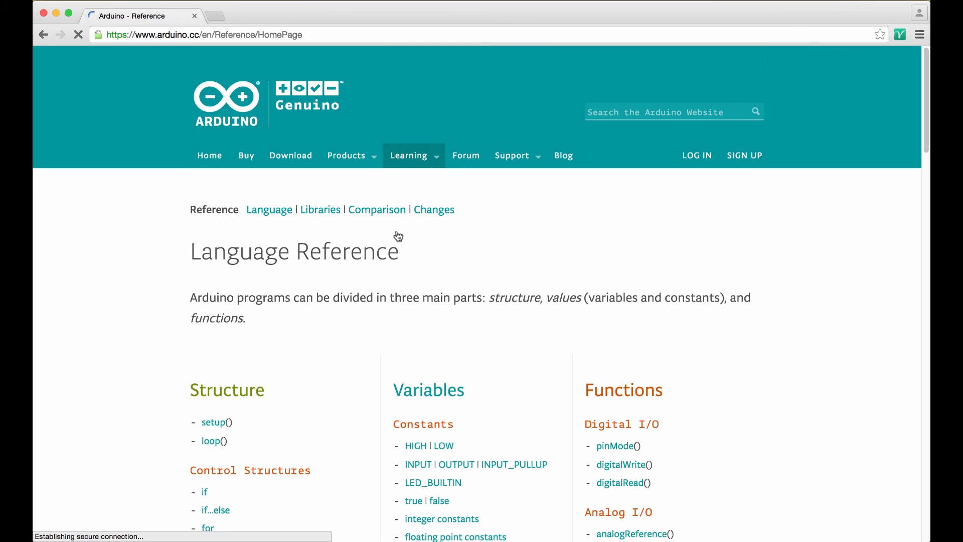
pyautogui.scroll(-3)
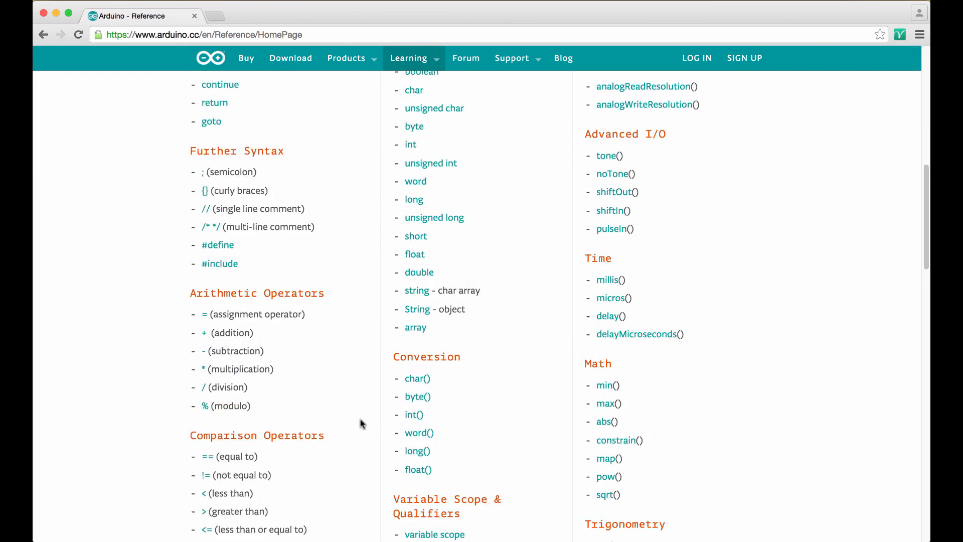
pyautogui.scroll(-3)
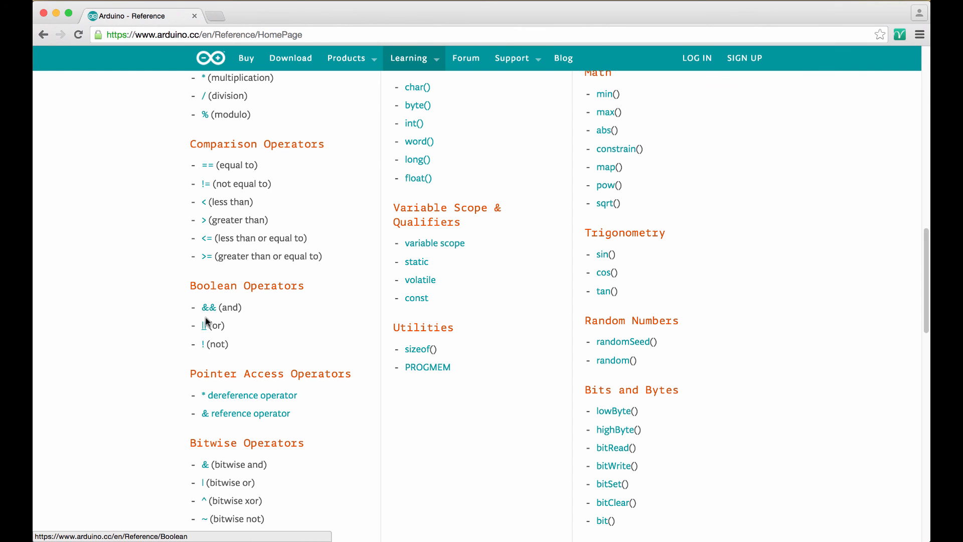
pyautogui.click(213, 325)
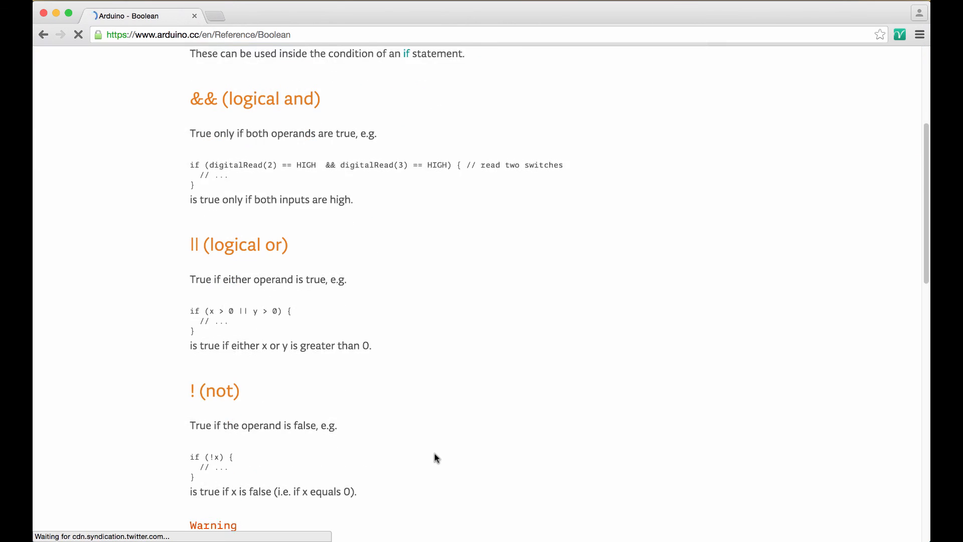